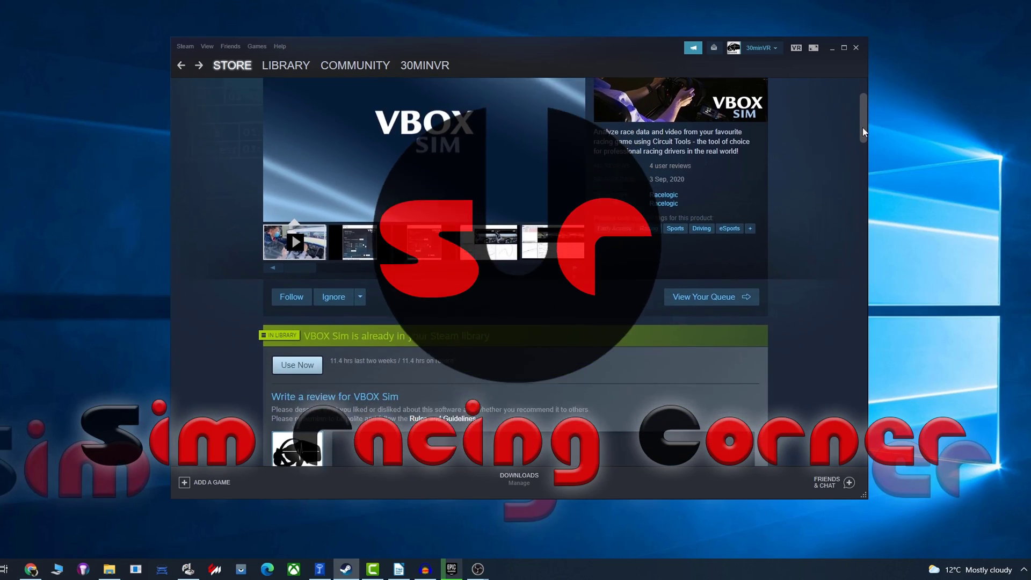
Step: Set VBOX Sim video capture to External Device, with USB Video Device current
{"action": "scroll", "scroll_direction": "down", "scroll_amount": 3}
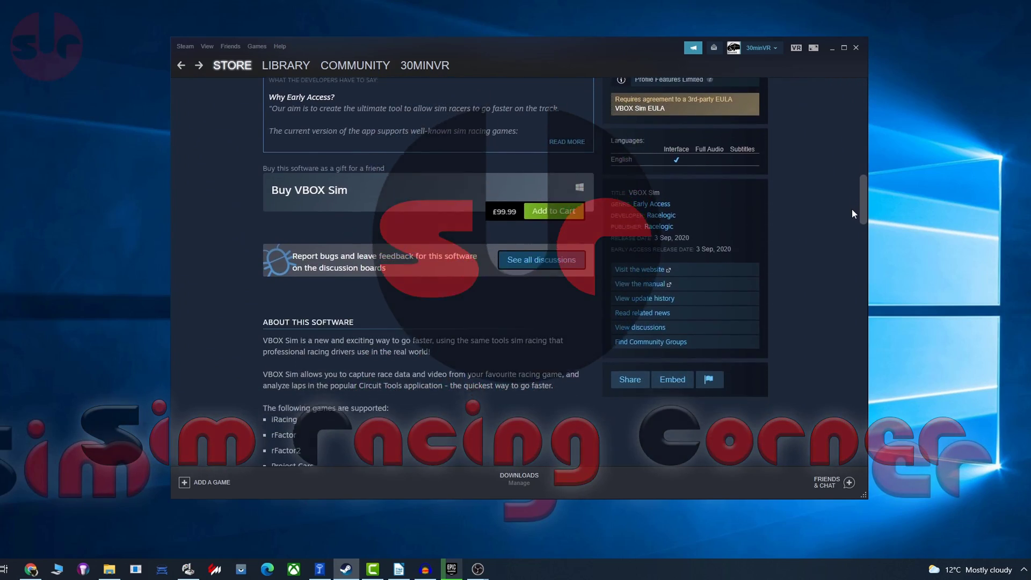
{"action": "scroll", "scroll_direction": "down", "scroll_amount": 3}
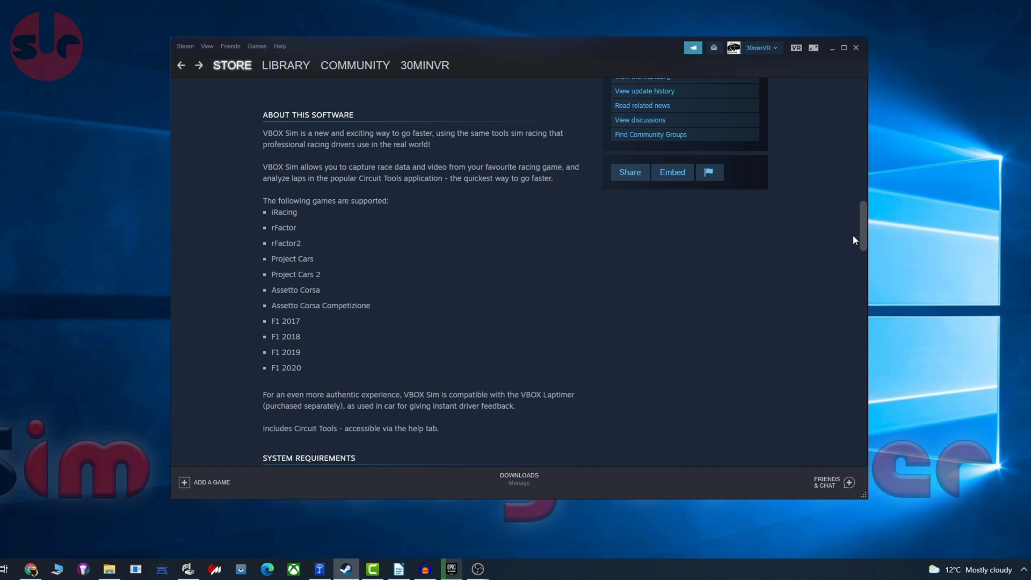
{"action": "scroll", "scroll_direction": "up", "scroll_amount": 3}
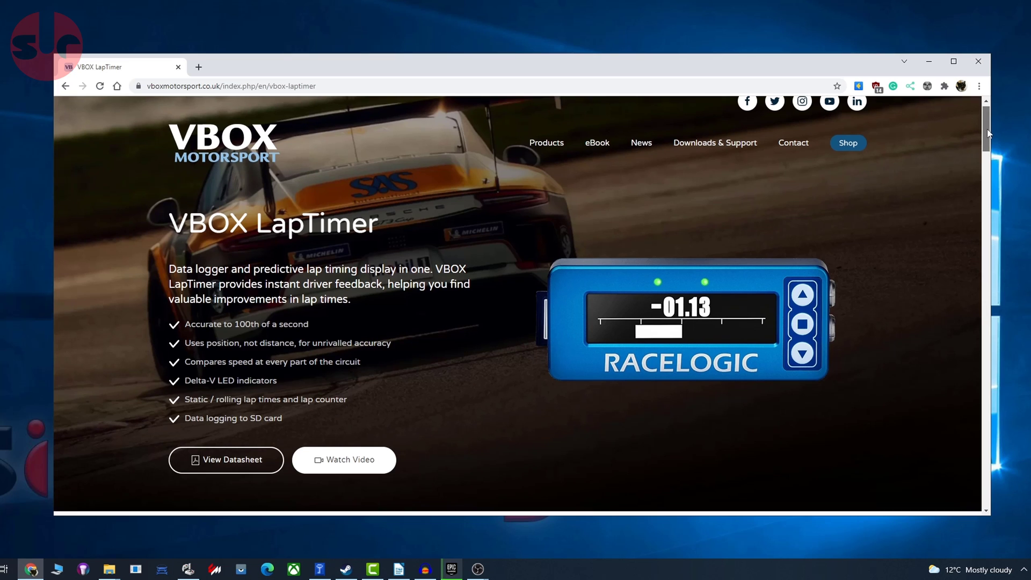
{"action": "scroll", "scroll_direction": "down", "scroll_amount": 3}
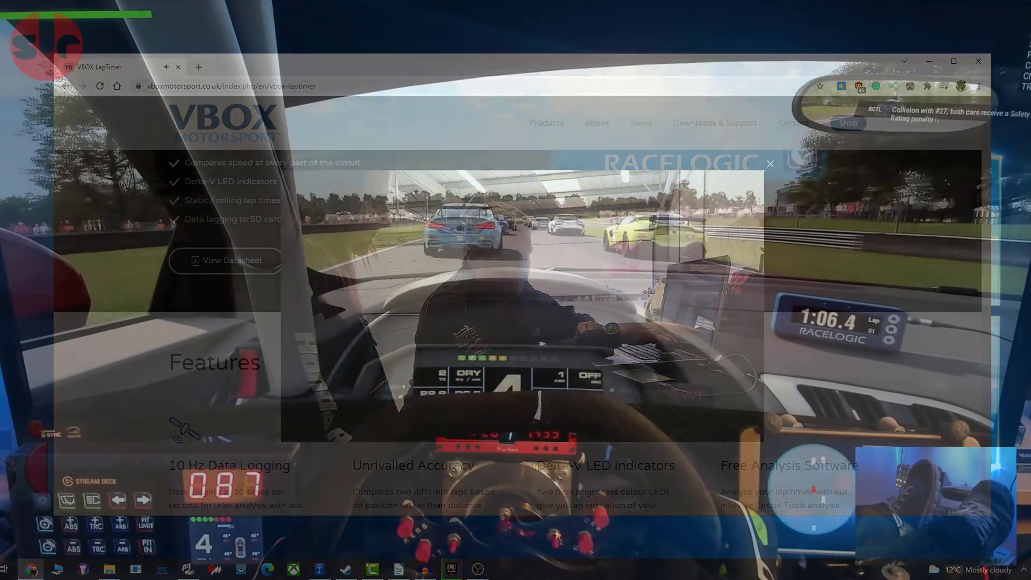
{"action": "left_click", "coordinate": [978, 62]}
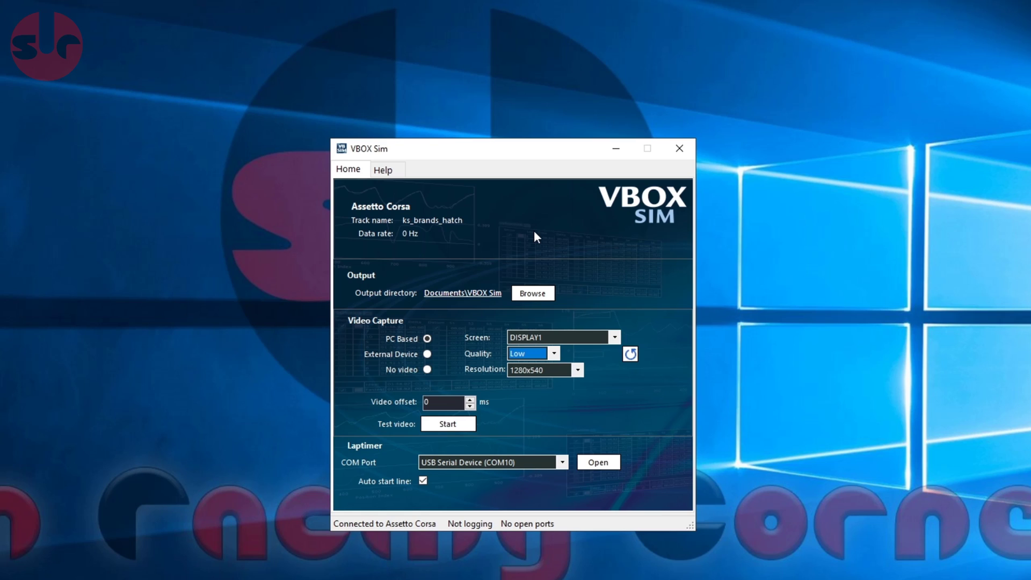
{"action": "mouse_move", "coordinate": [333, 205]}
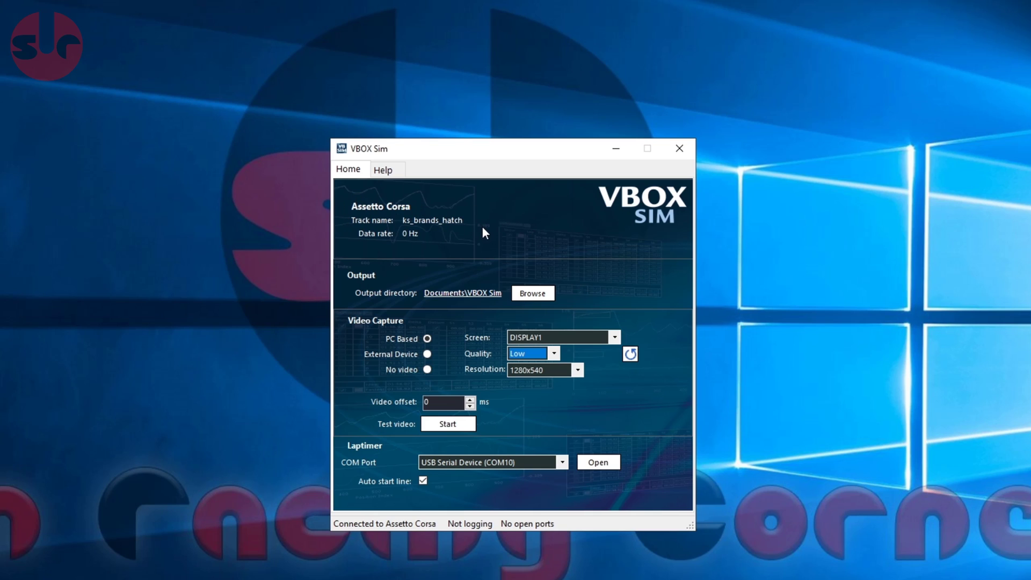
{"action": "mouse_move", "coordinate": [450, 207]}
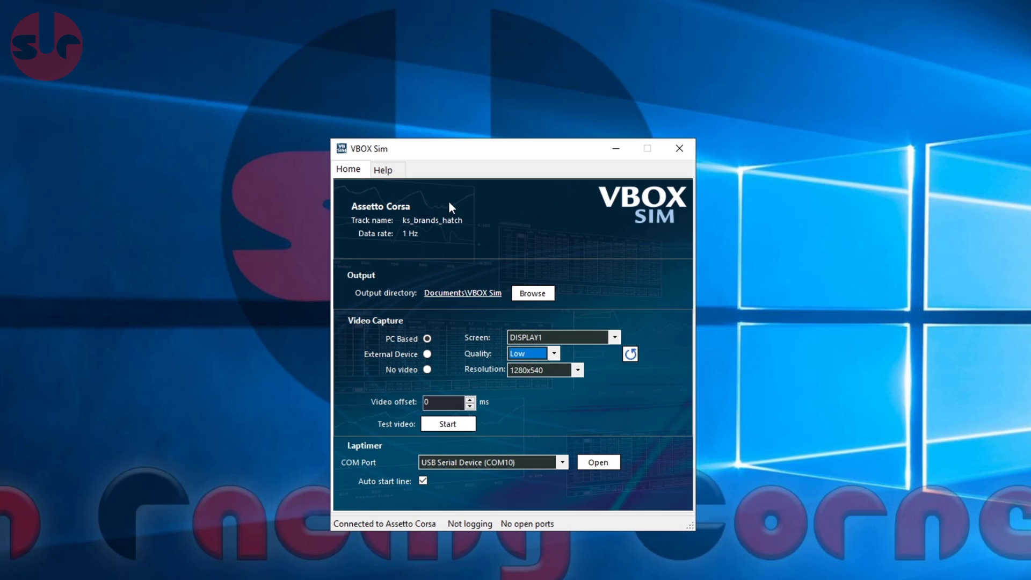
{"action": "mouse_move", "coordinate": [352, 285]}
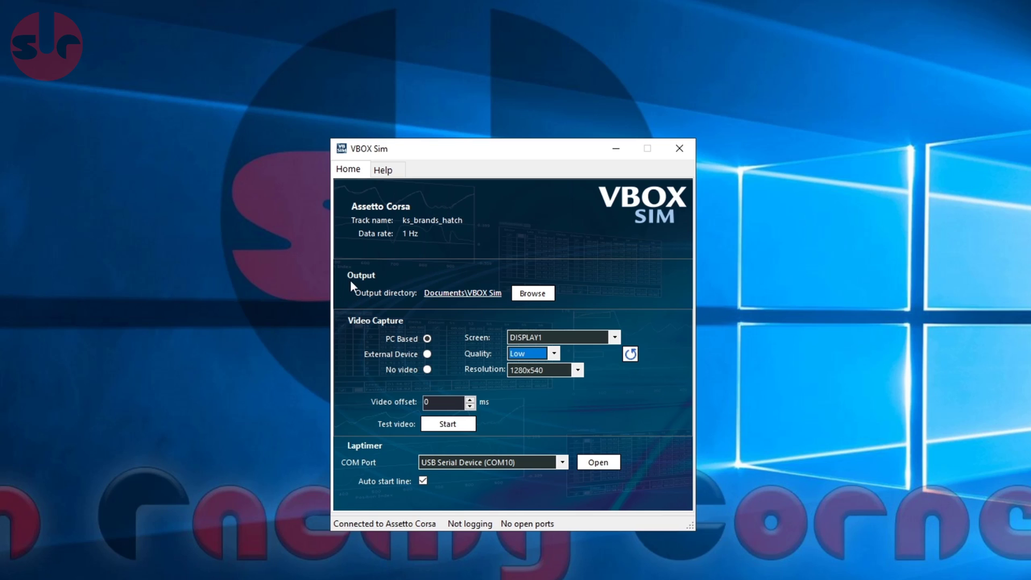
{"action": "mouse_move", "coordinate": [544, 263]}
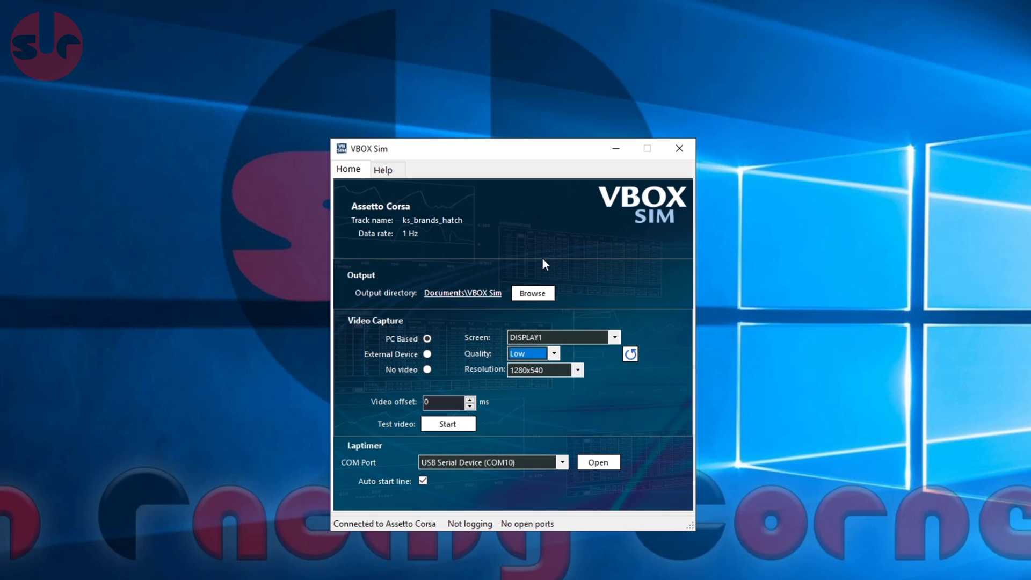
{"action": "mouse_move", "coordinate": [656, 285]}
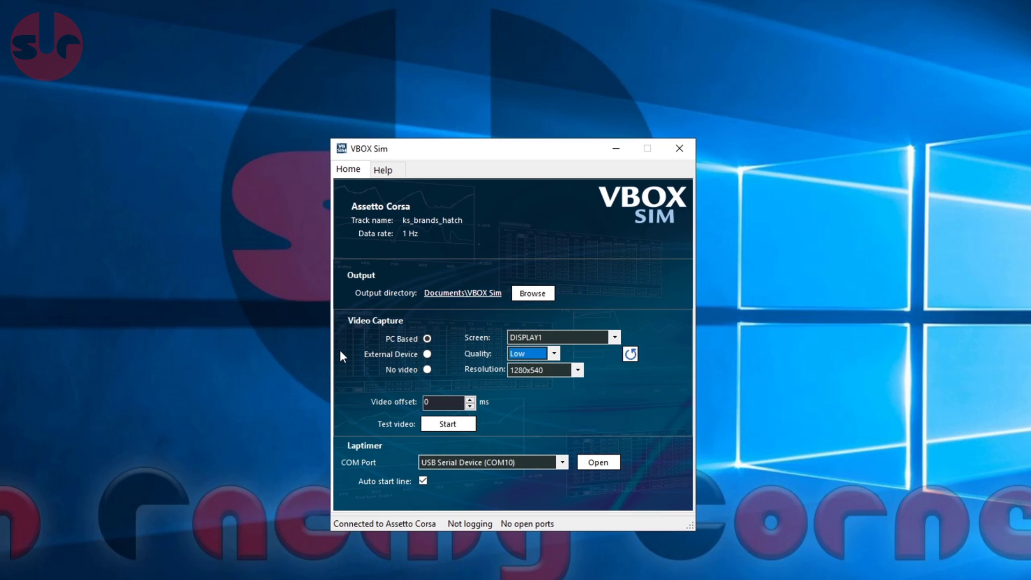
{"action": "left_click", "coordinate": [427, 338]}
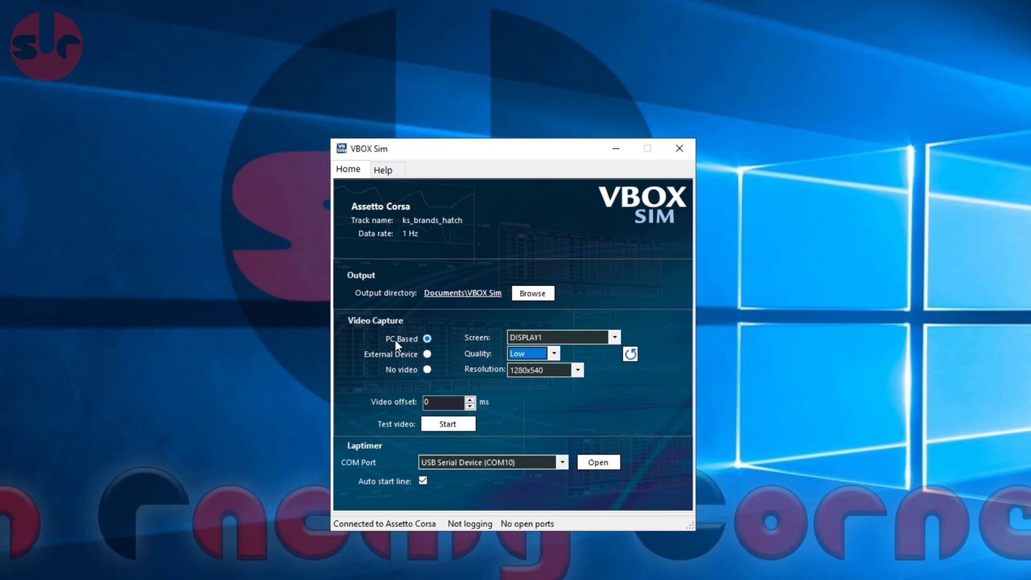
{"action": "mouse_move", "coordinate": [400, 345]}
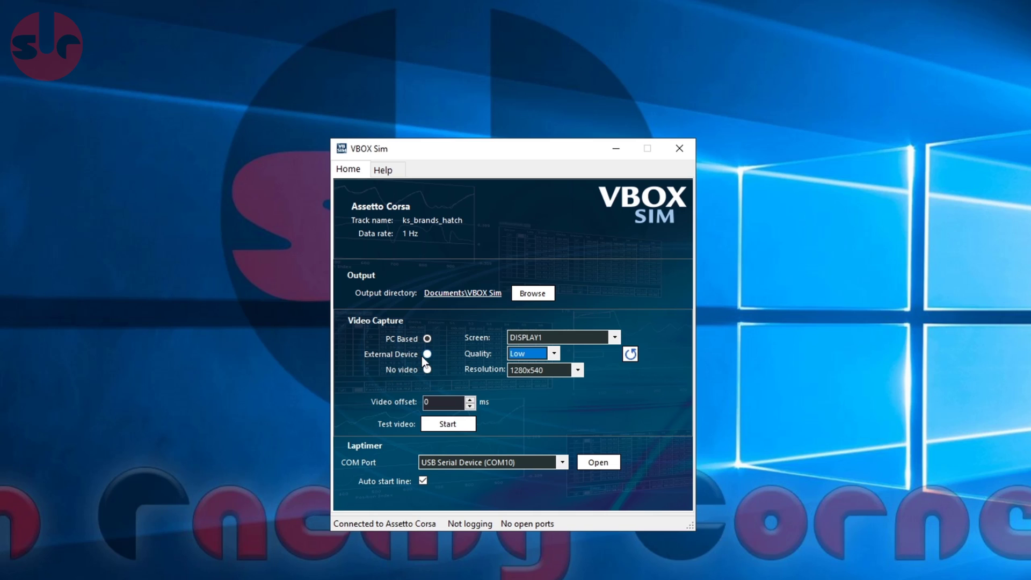
{"action": "left_click", "coordinate": [427, 354]}
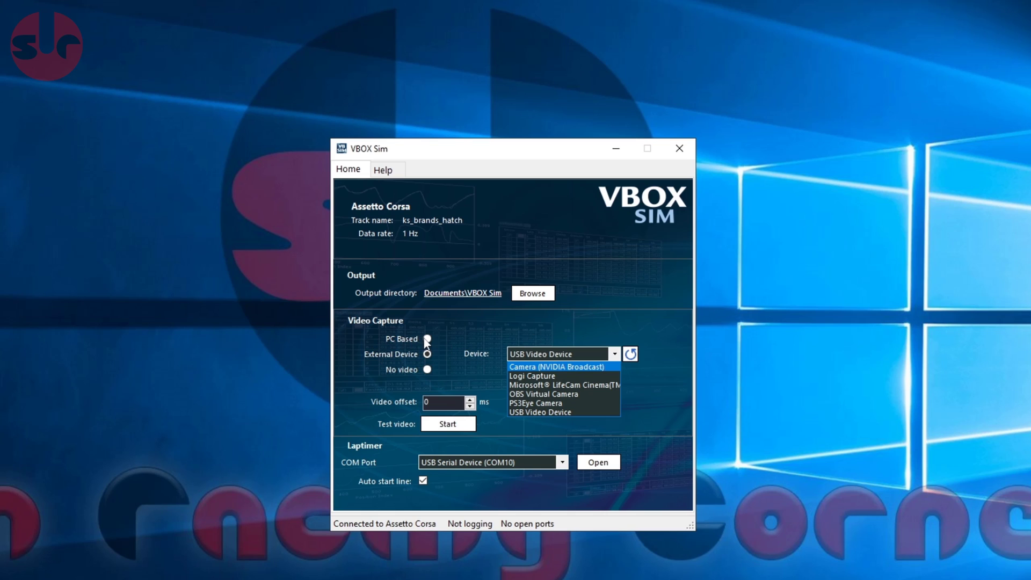
Step: Set capture back to PC Based on DISPLAY1, keeping Low quality and 1280x540 resolution
{"action": "left_click", "coordinate": [427, 339]}
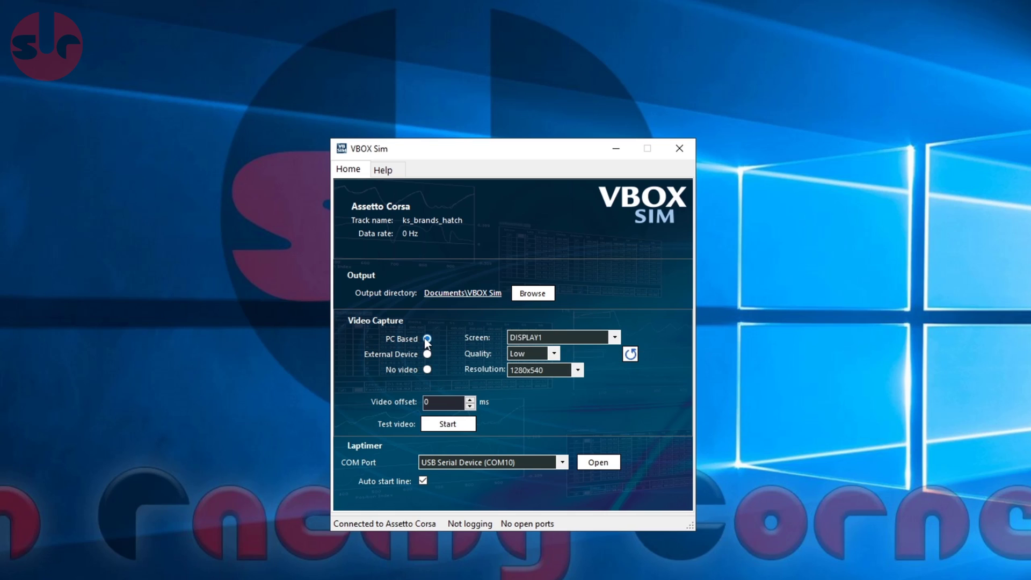
{"action": "left_click", "coordinate": [427, 370]}
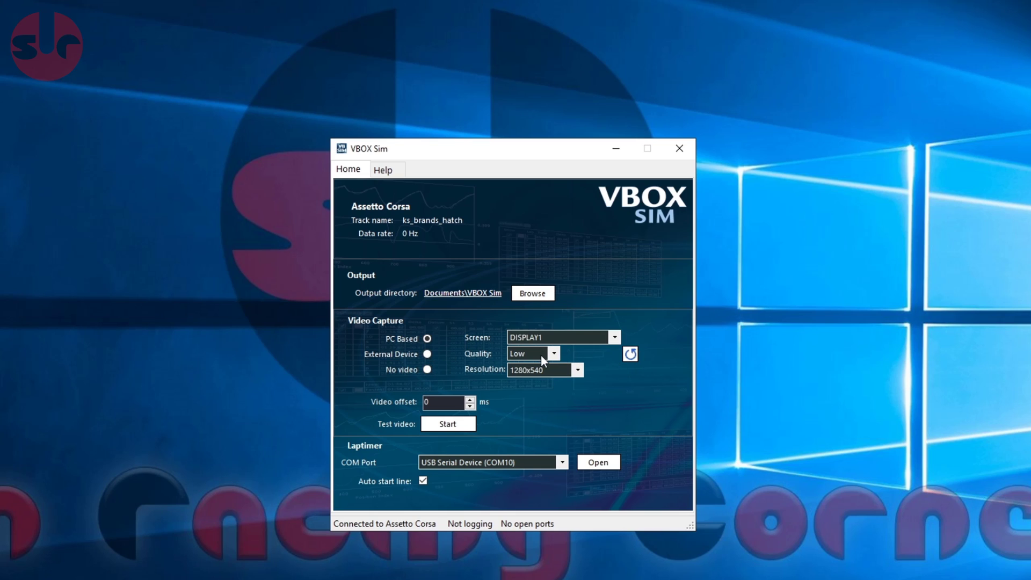
{"action": "left_click", "coordinate": [553, 353]}
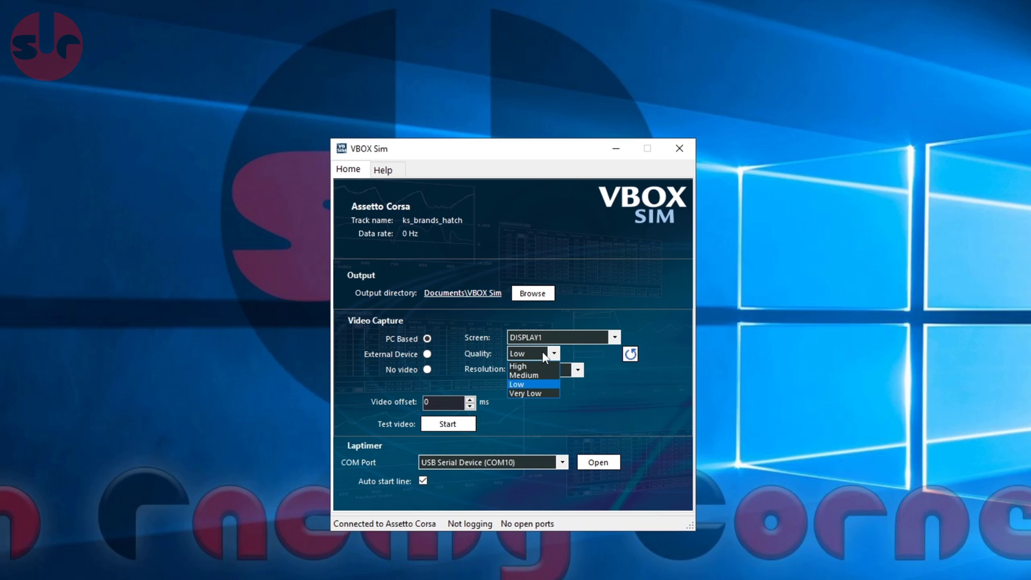
{"action": "left_click", "coordinate": [517, 384]}
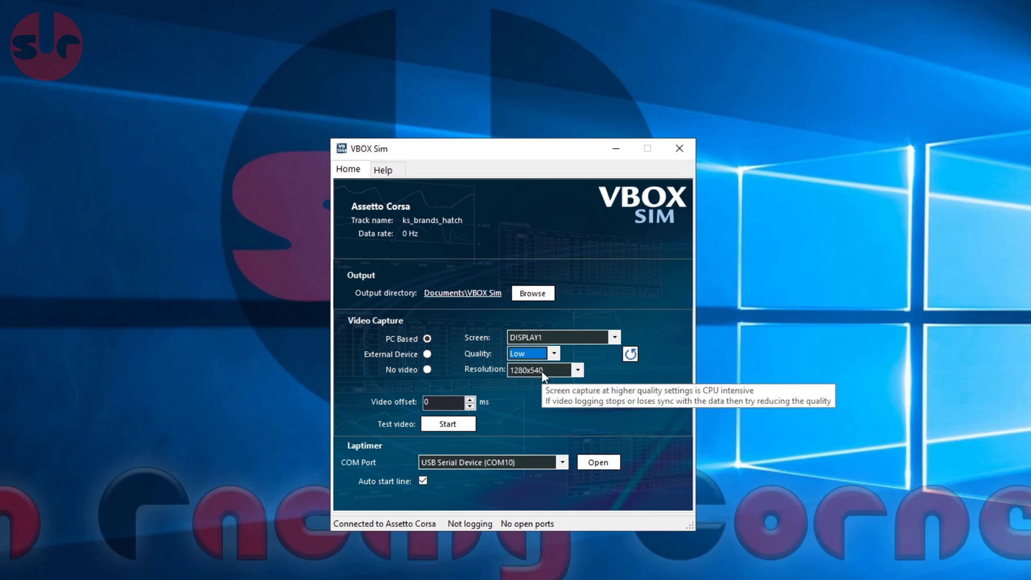
{"action": "left_click", "coordinate": [577, 370]}
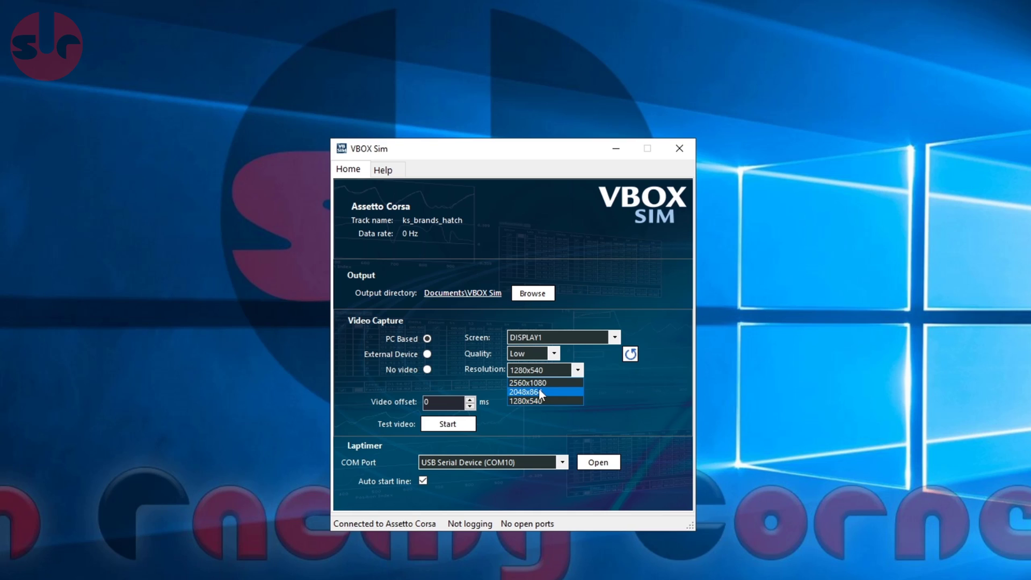
{"action": "left_click", "coordinate": [540, 383]}
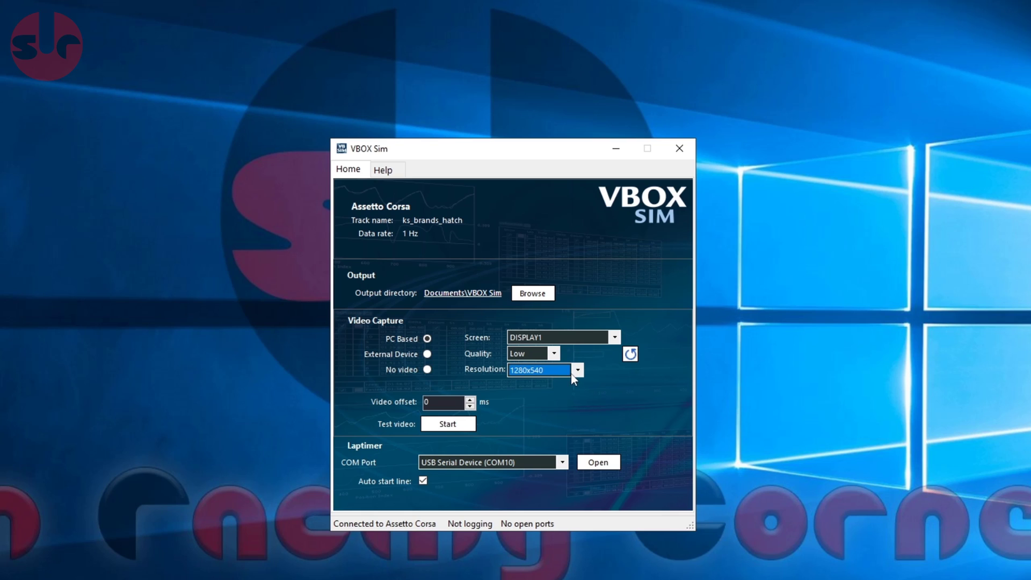
{"action": "mouse_move", "coordinate": [580, 406]}
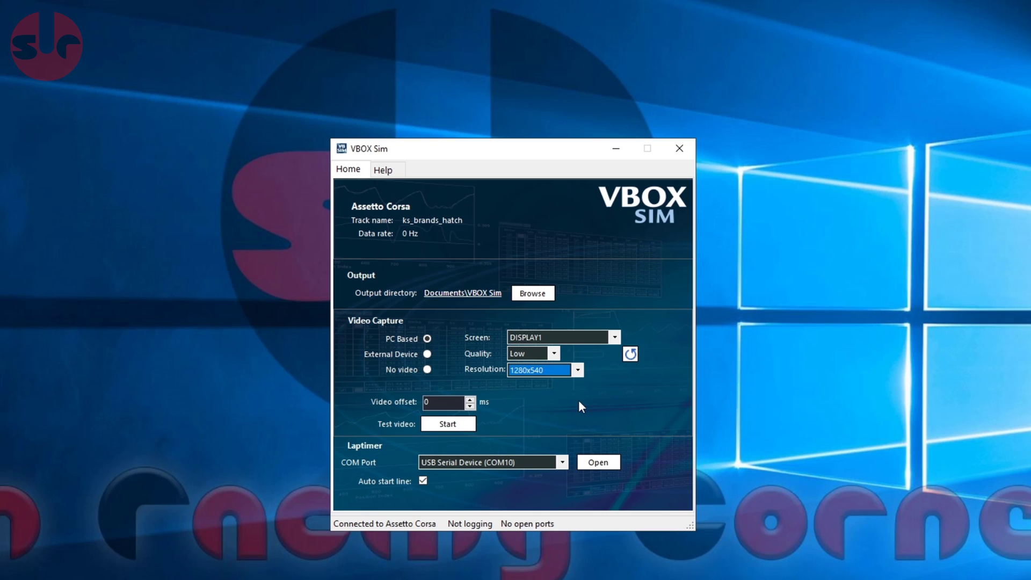
{"action": "mouse_move", "coordinate": [603, 411]}
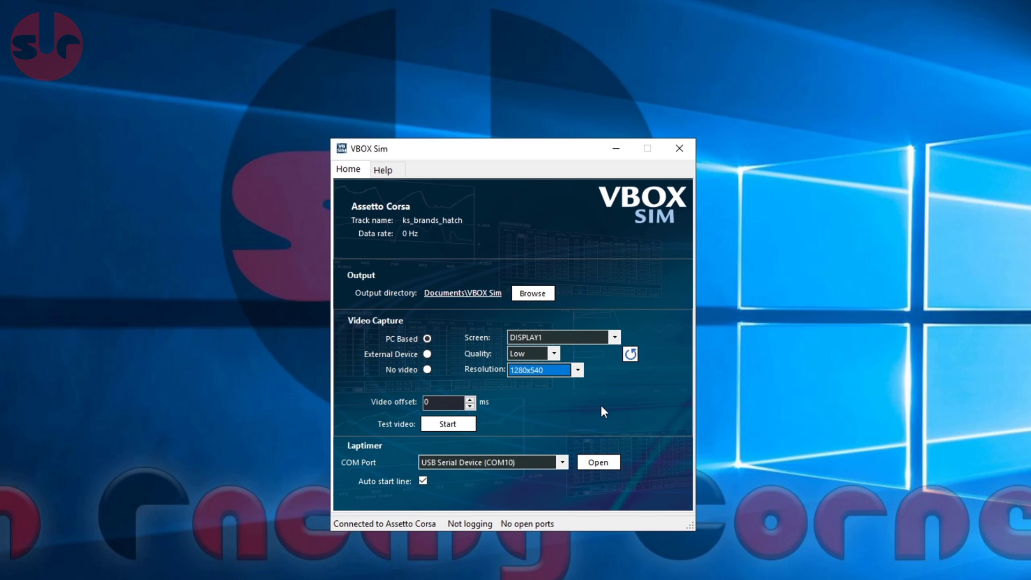
{"action": "mouse_move", "coordinate": [560, 423]}
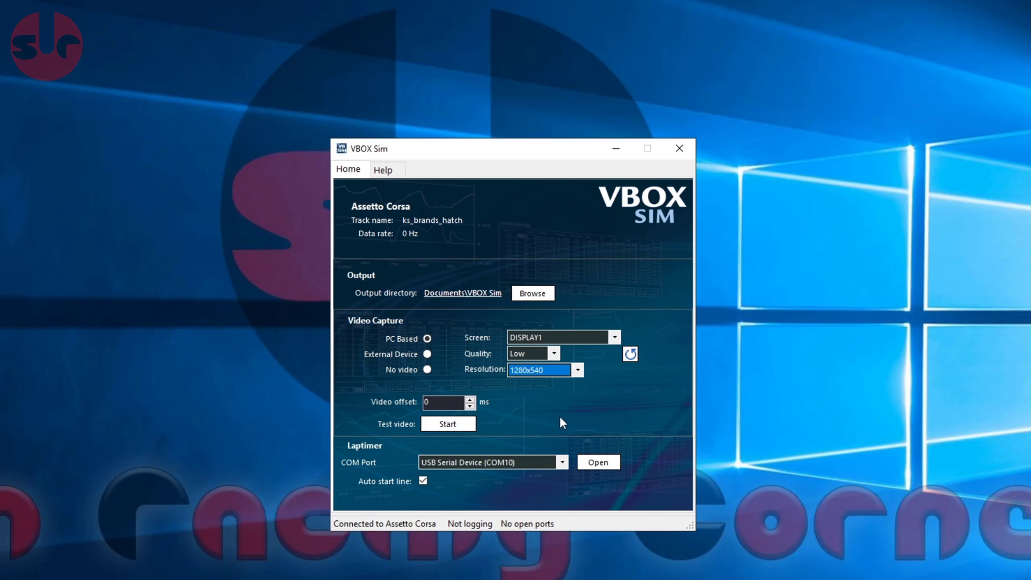
{"action": "mouse_move", "coordinate": [512, 413]}
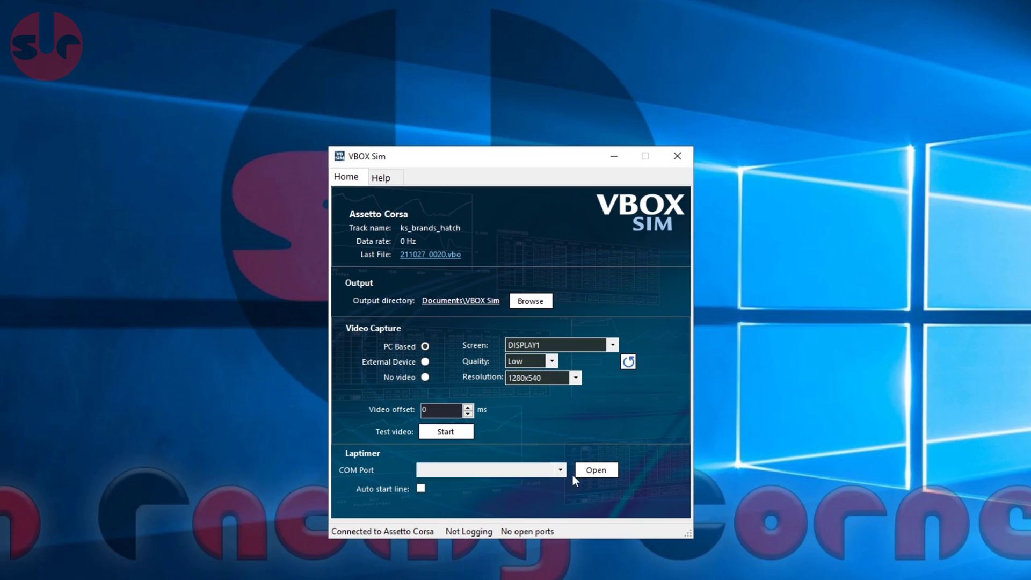
Step: Select USB Serial Device (COM10) as the laptimer COM port
{"action": "left_click", "coordinate": [489, 470]}
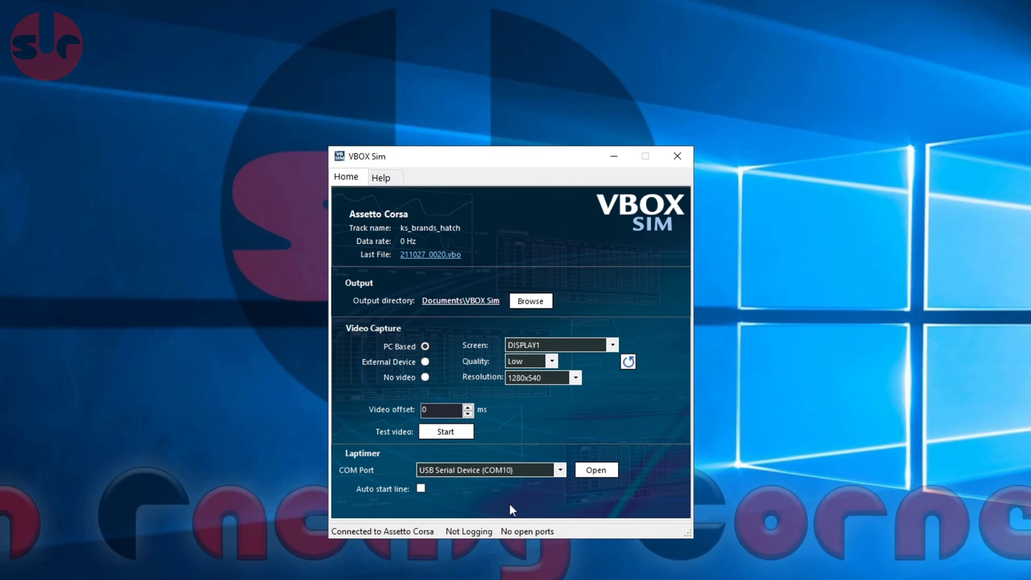
{"action": "mouse_move", "coordinate": [501, 495]}
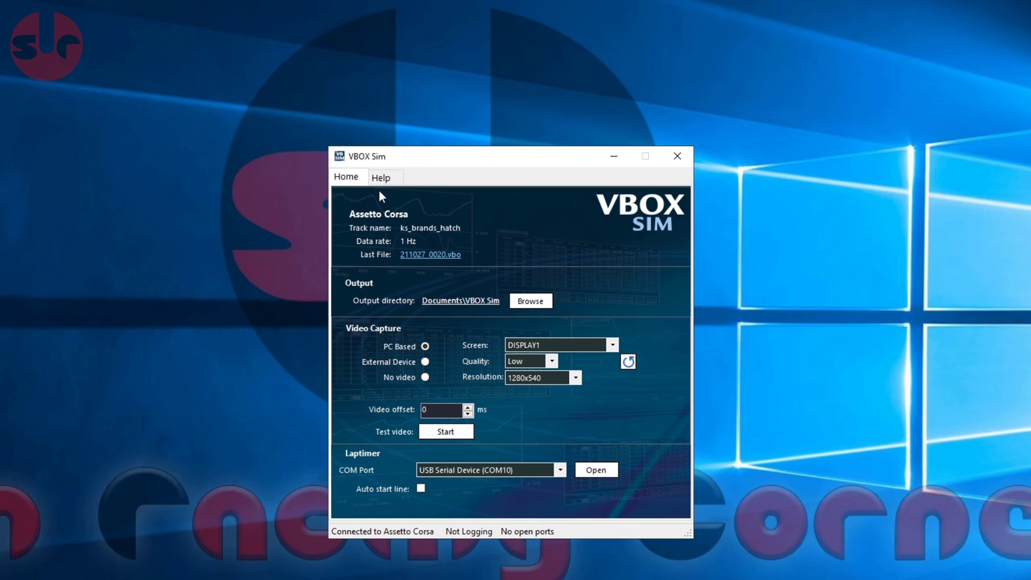
Step: View version info, try RaceRoom in Game Select, then revert to Auto Detect
{"action": "left_click", "coordinate": [380, 177]}
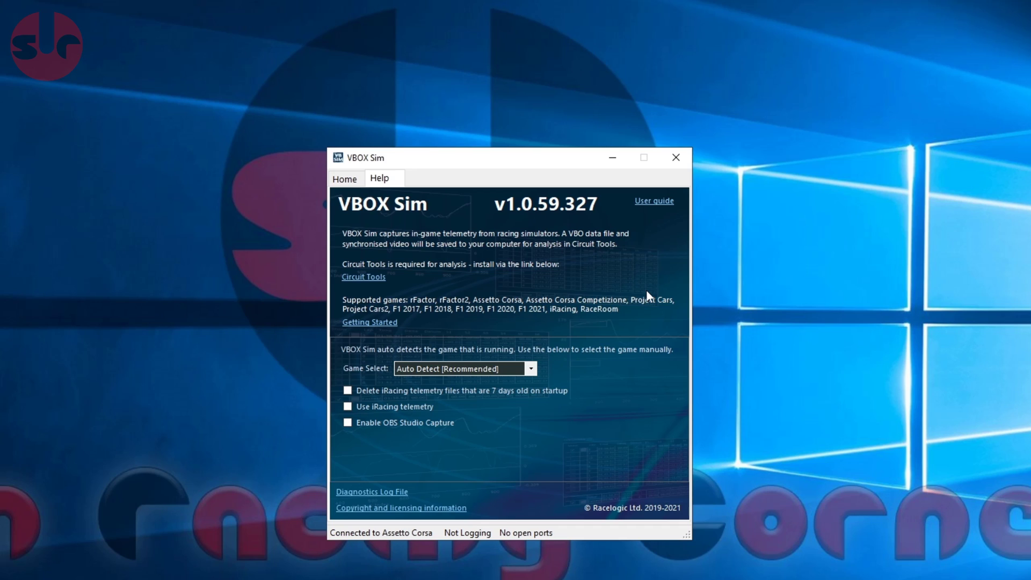
{"action": "mouse_move", "coordinate": [371, 281]}
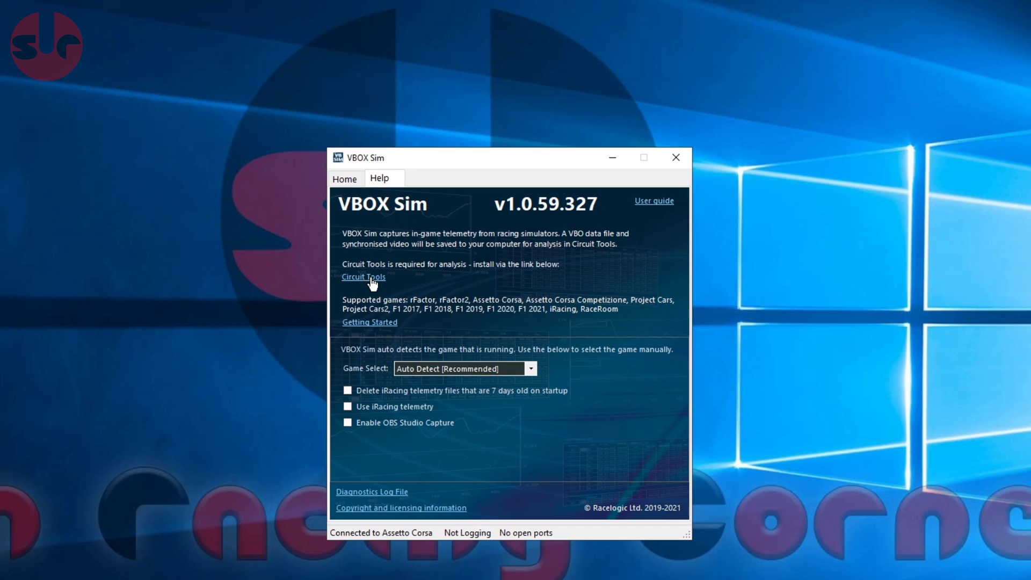
{"action": "mouse_move", "coordinate": [561, 281]}
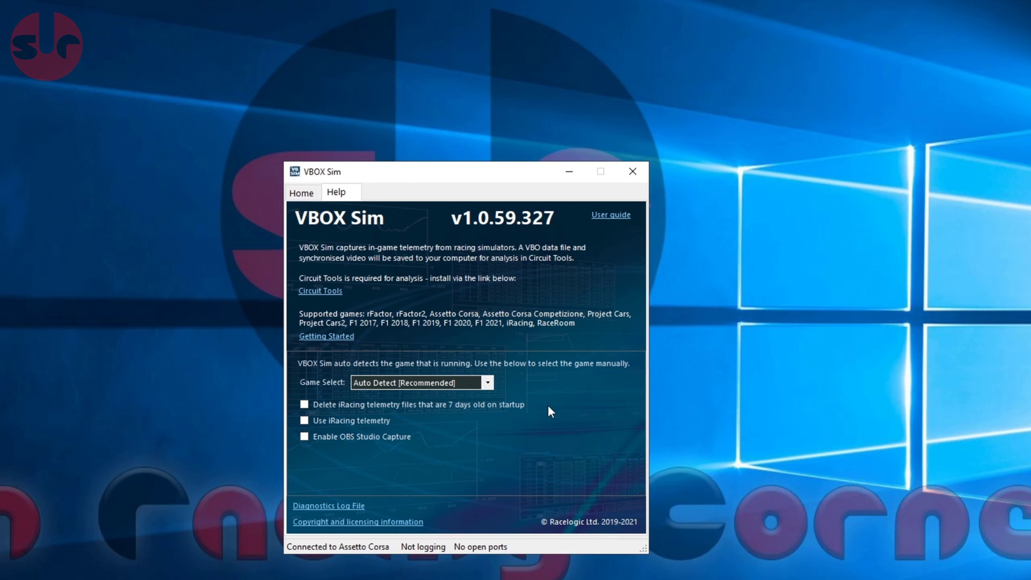
{"action": "mouse_move", "coordinate": [490, 386]}
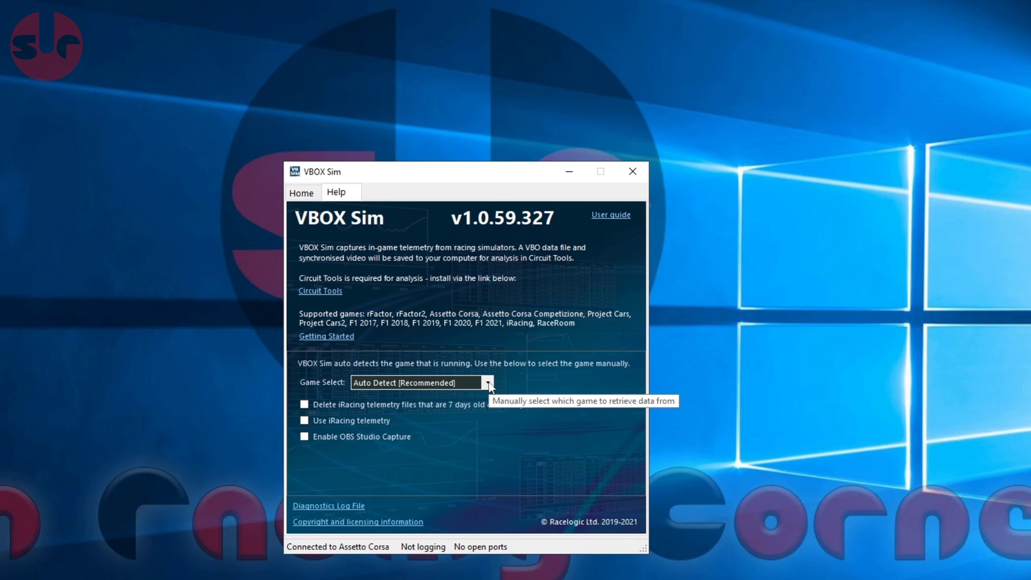
{"action": "left_click", "coordinate": [488, 382]}
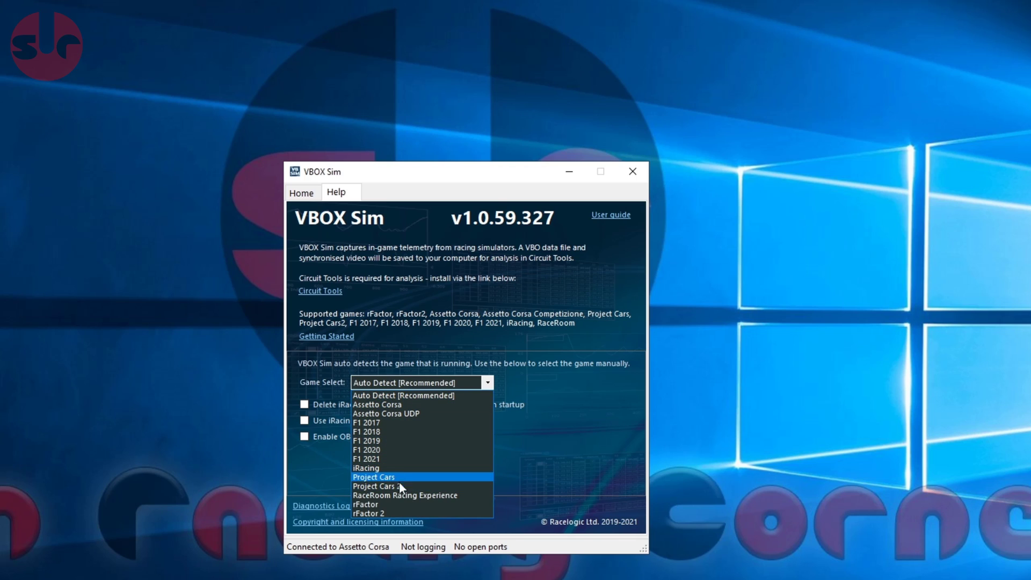
{"action": "left_click", "coordinate": [404, 495]}
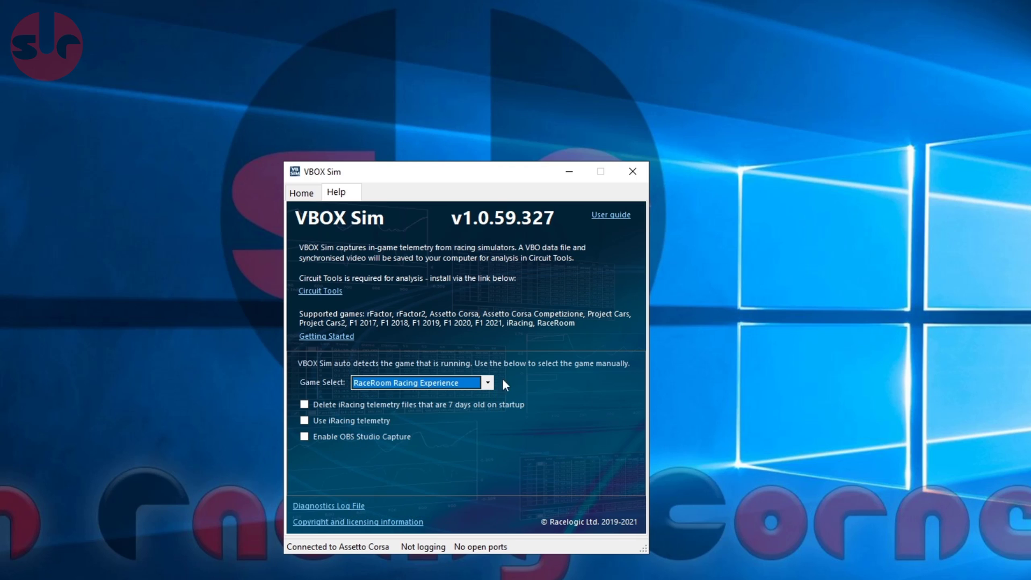
{"action": "left_click", "coordinate": [487, 382]}
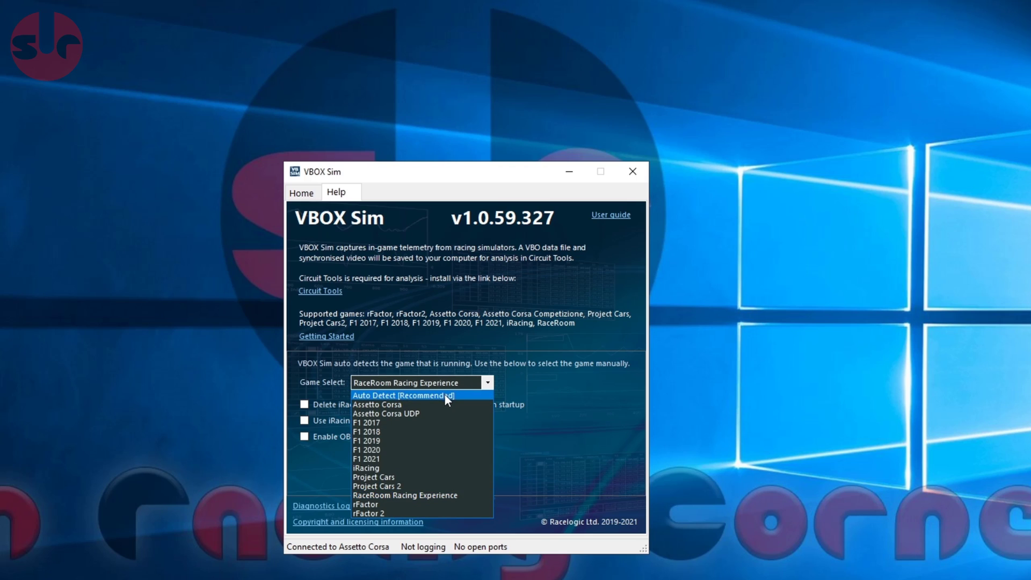
{"action": "left_click", "coordinate": [404, 395]}
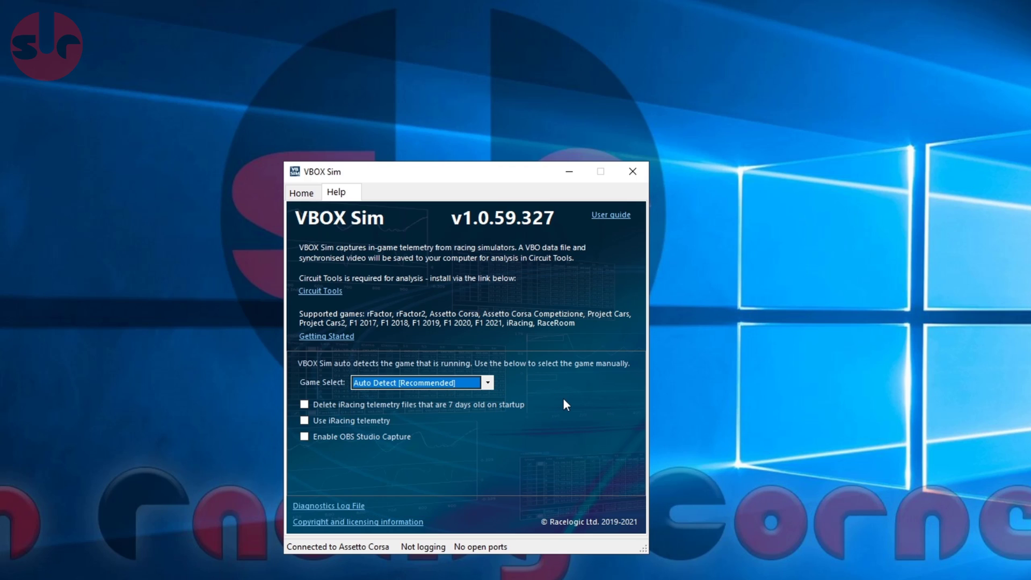
{"action": "mouse_move", "coordinate": [381, 478]}
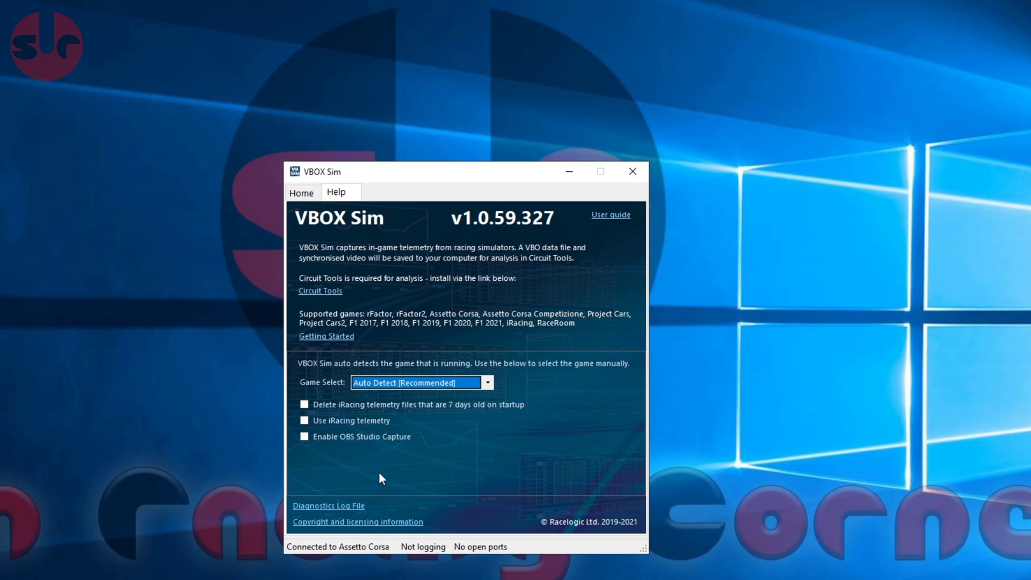
{"action": "mouse_move", "coordinate": [442, 464]}
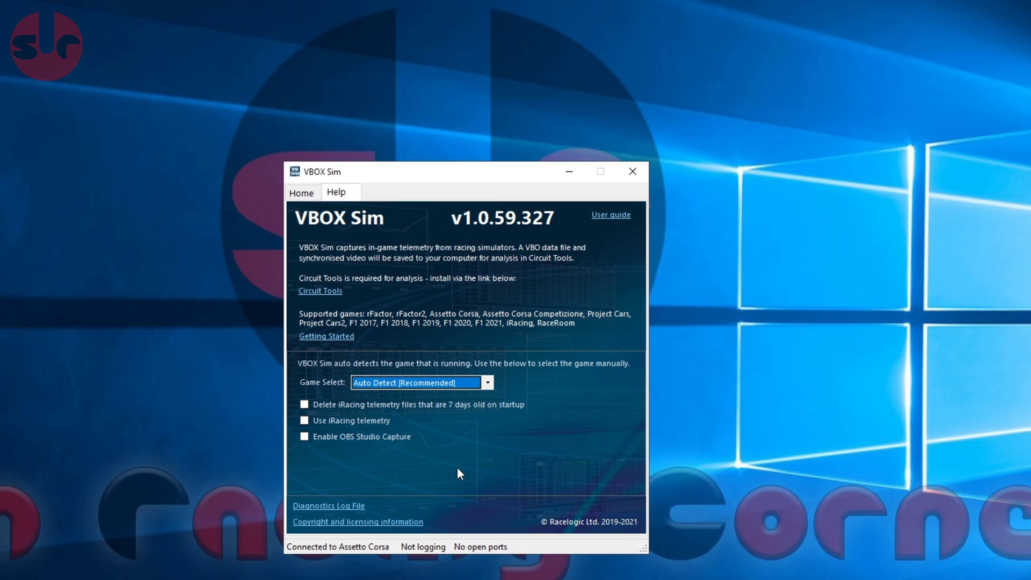
{"action": "mouse_move", "coordinate": [444, 466]}
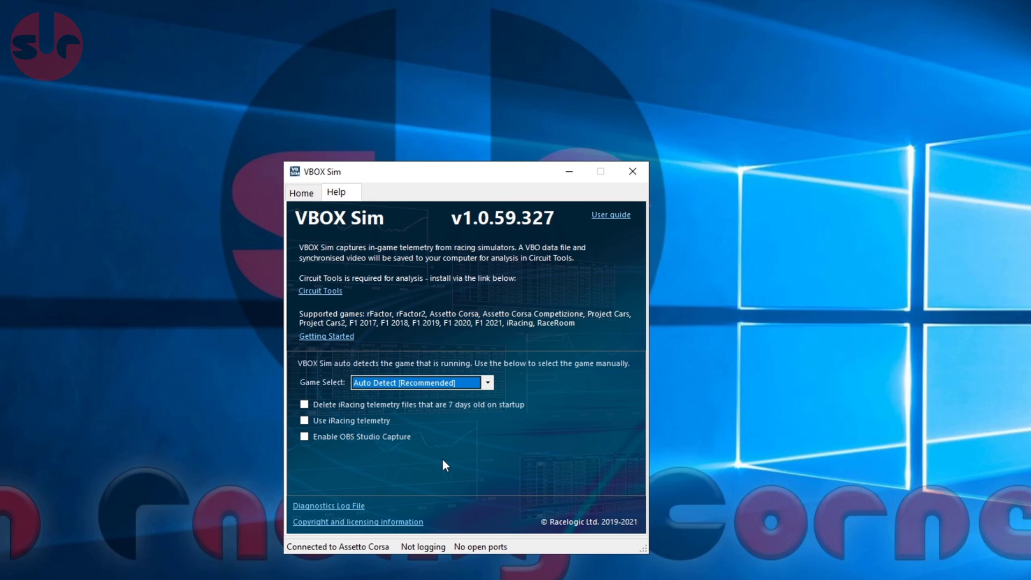
Step: Leave iRacing telemetry off after toggling it, and open the Getting Started guide
{"action": "left_click", "coordinate": [304, 420]}
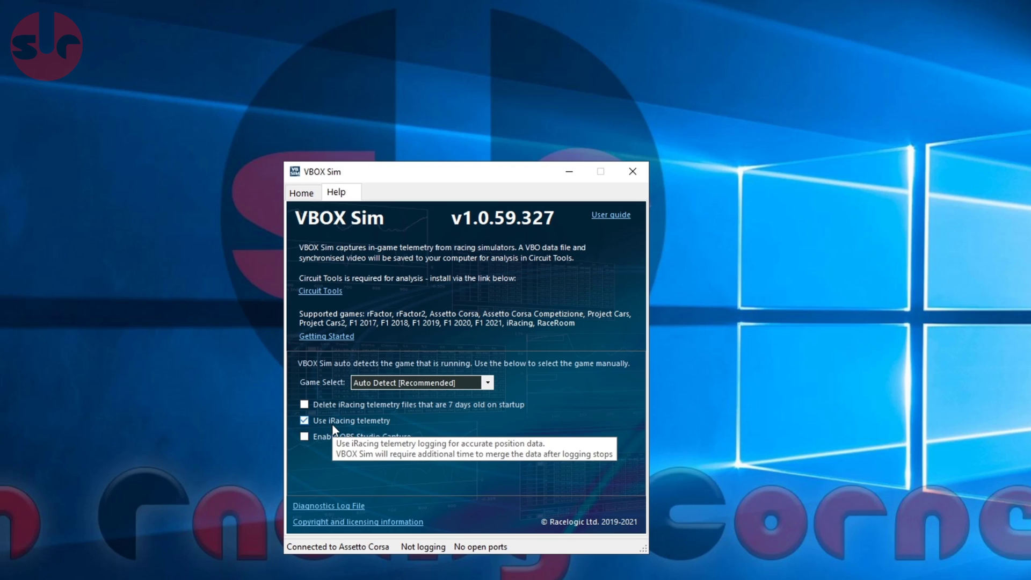
{"action": "left_click", "coordinate": [304, 420]}
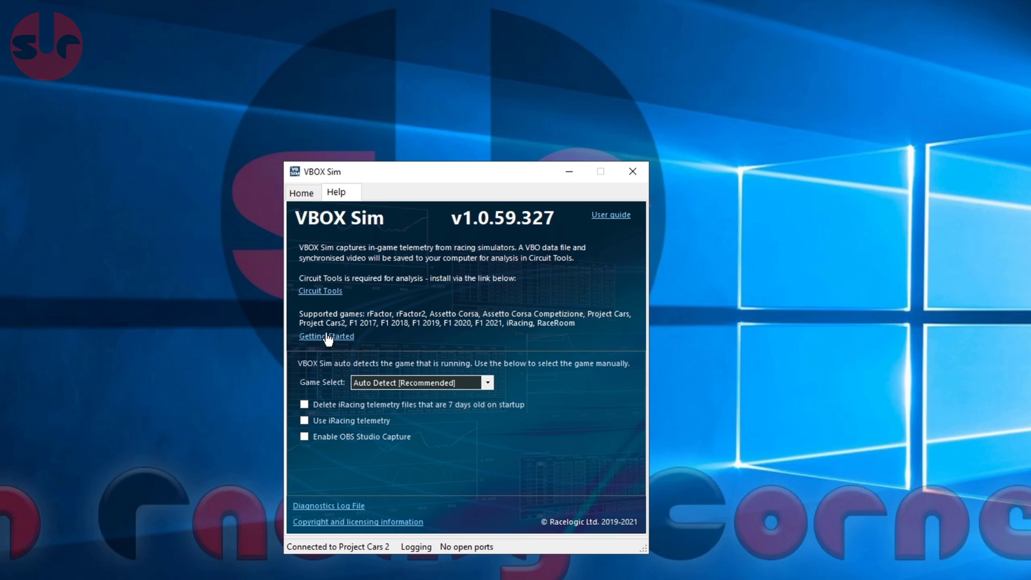
{"action": "left_click", "coordinate": [301, 192]}
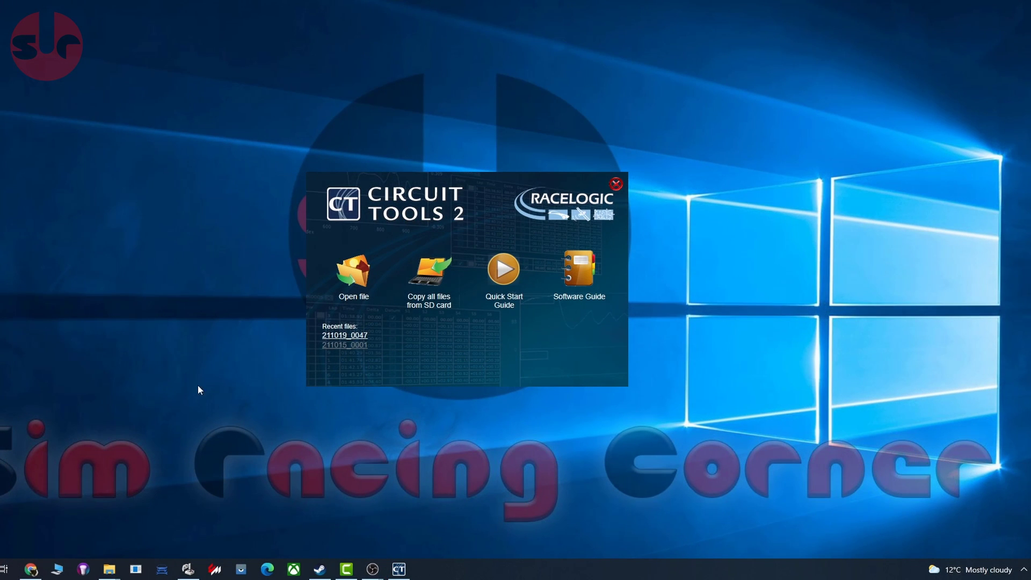
{"action": "mouse_move", "coordinate": [231, 303]}
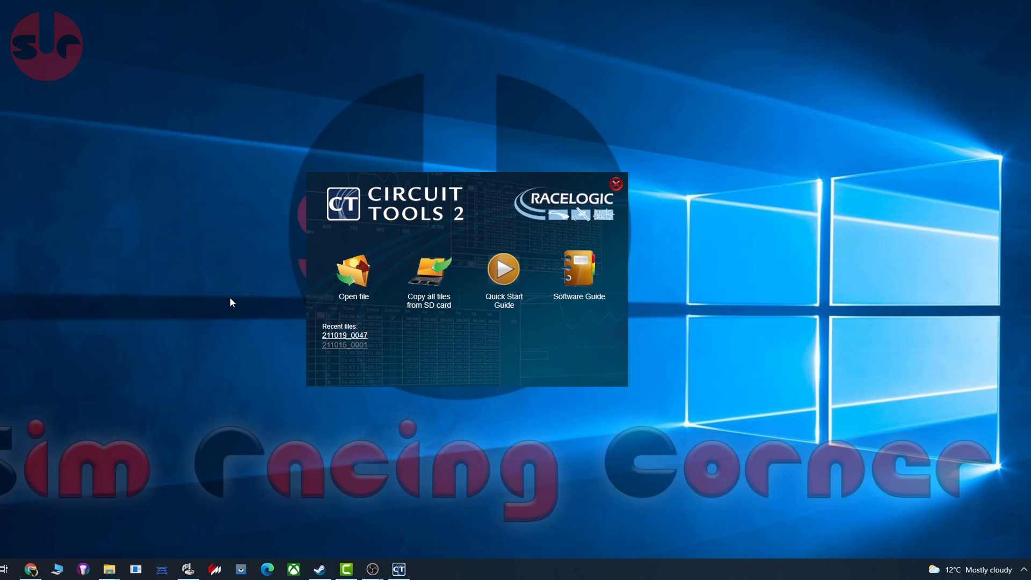
{"action": "mouse_move", "coordinate": [219, 257]}
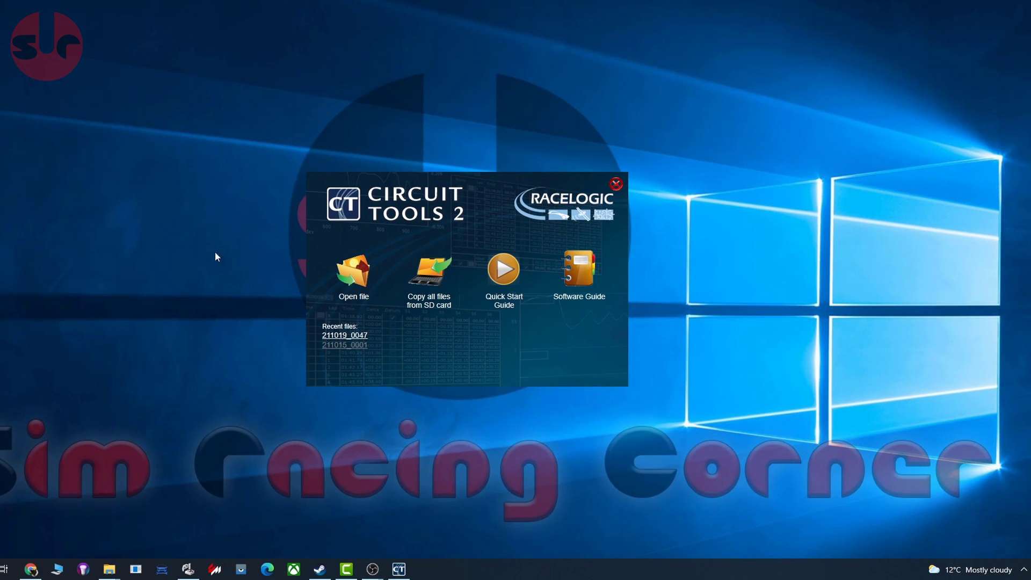
Step: Open 211019_0047.vbo and accept the detected Brands Hatch GP start/finish line
{"action": "left_click", "coordinate": [353, 272]}
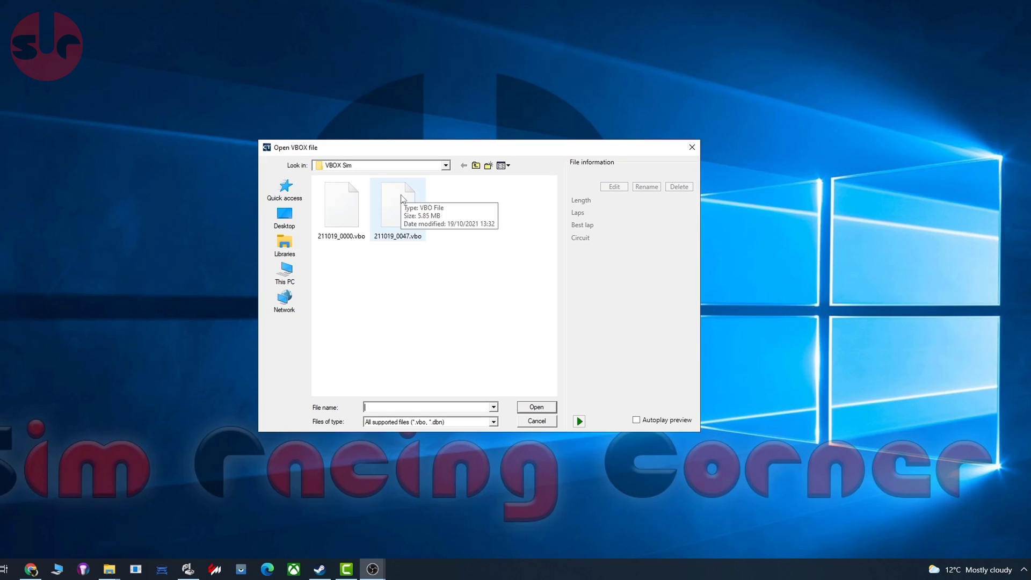
{"action": "left_click", "coordinate": [398, 204]}
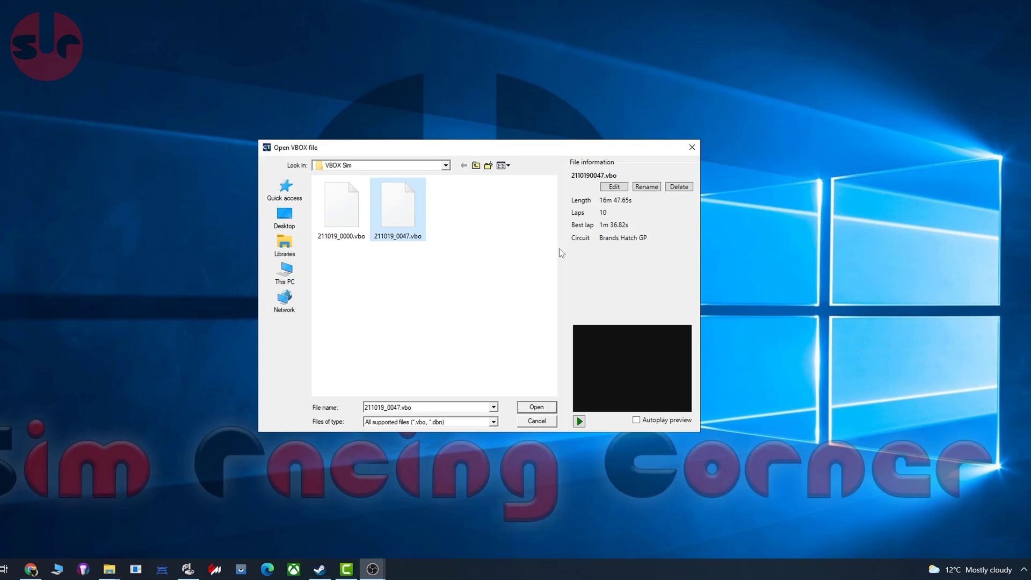
{"action": "mouse_move", "coordinate": [501, 274]}
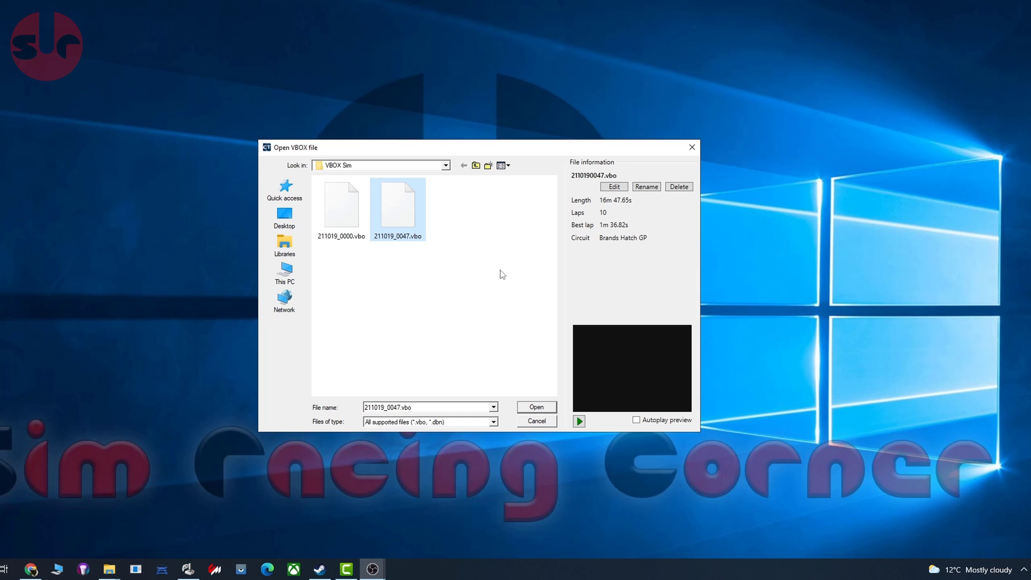
{"action": "left_click", "coordinate": [536, 407]}
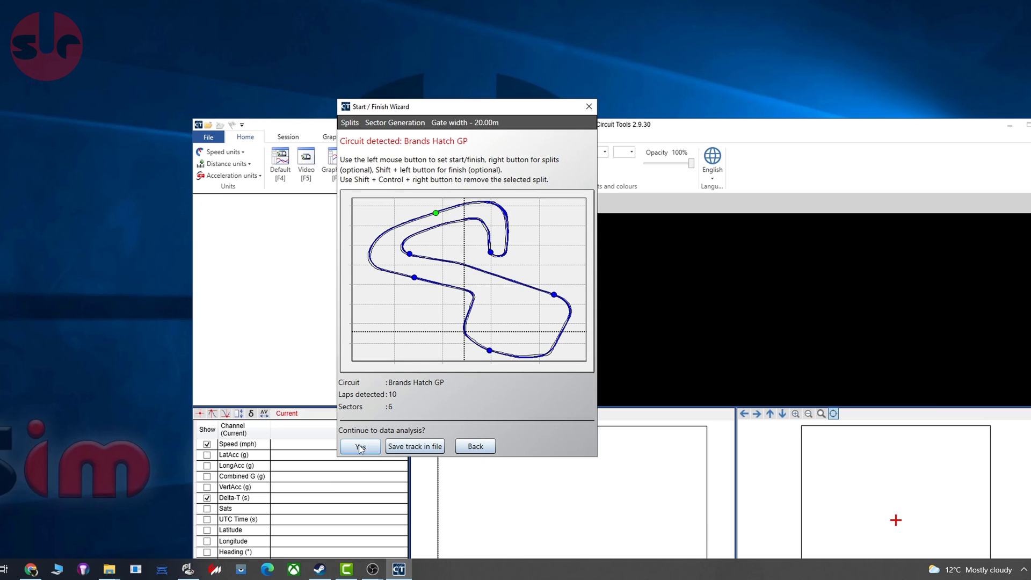
{"action": "left_click", "coordinate": [360, 445]}
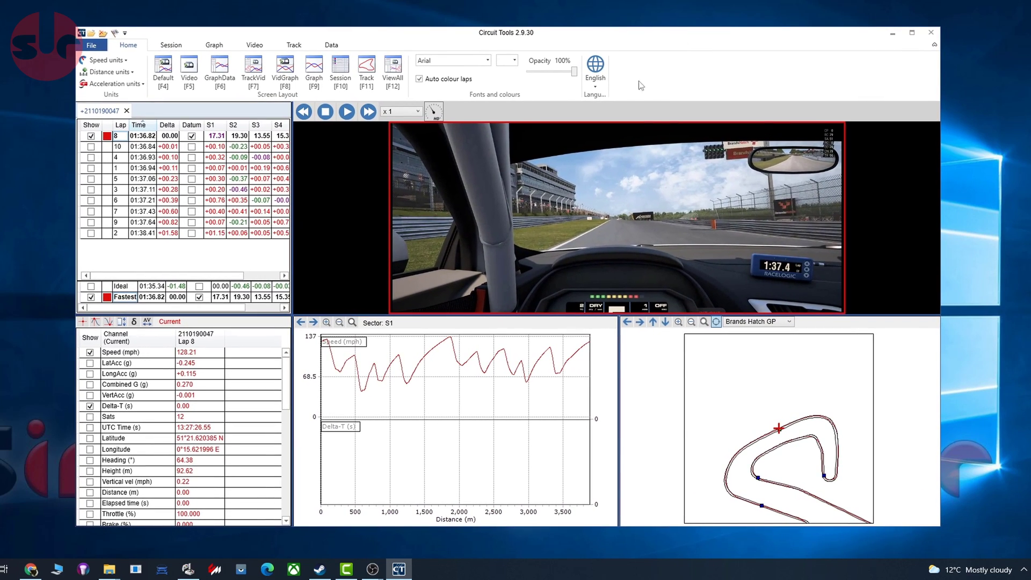
Step: Move lap 8's cursor to about 595 m and add the Brake trace
{"action": "left_click", "coordinate": [346, 112]}
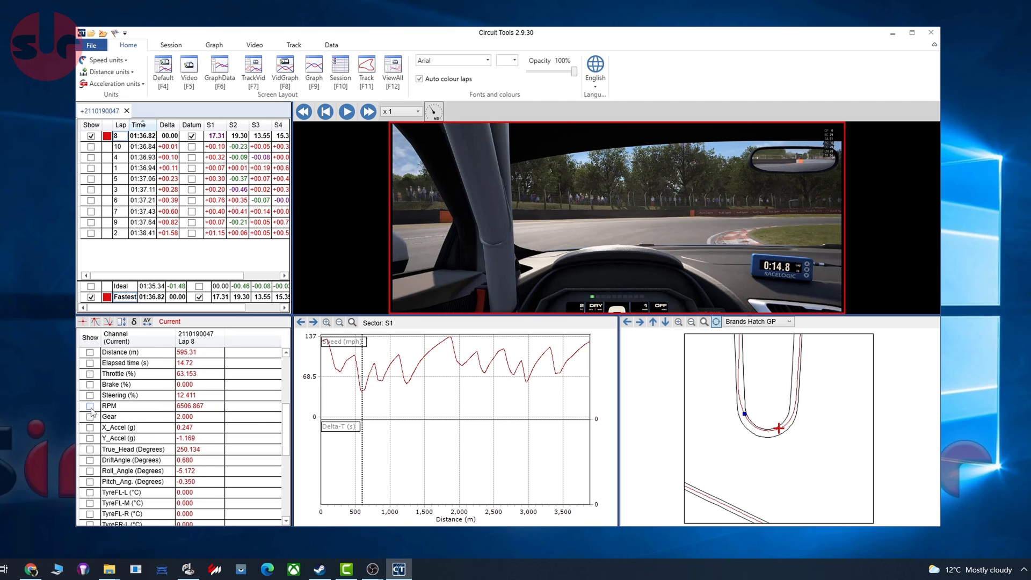
{"action": "left_click", "coordinate": [90, 416]}
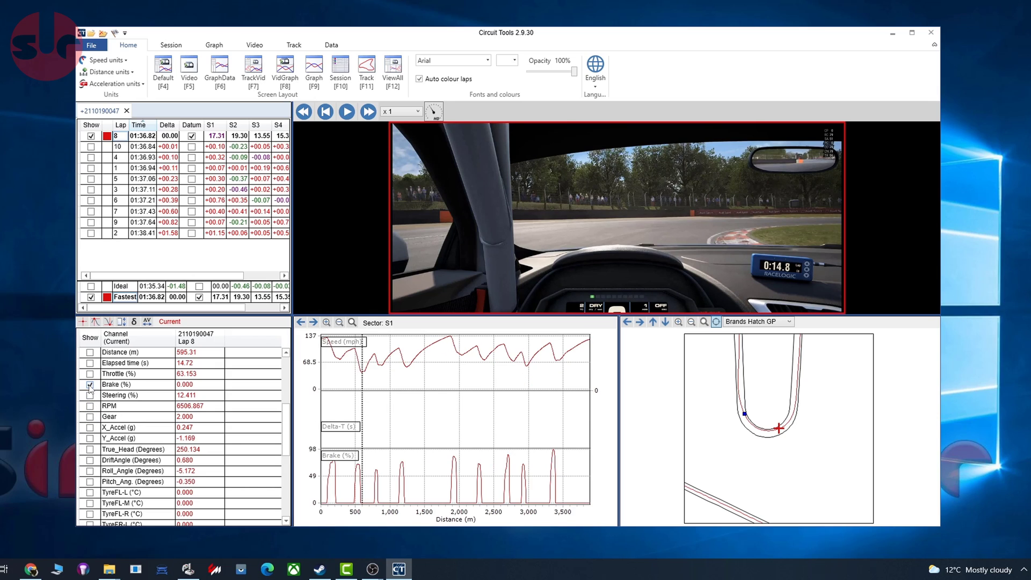
Step: Add the Throttle trace and replay lap 8, pausing around 24 s near 875 m
{"action": "left_click", "coordinate": [346, 111]}
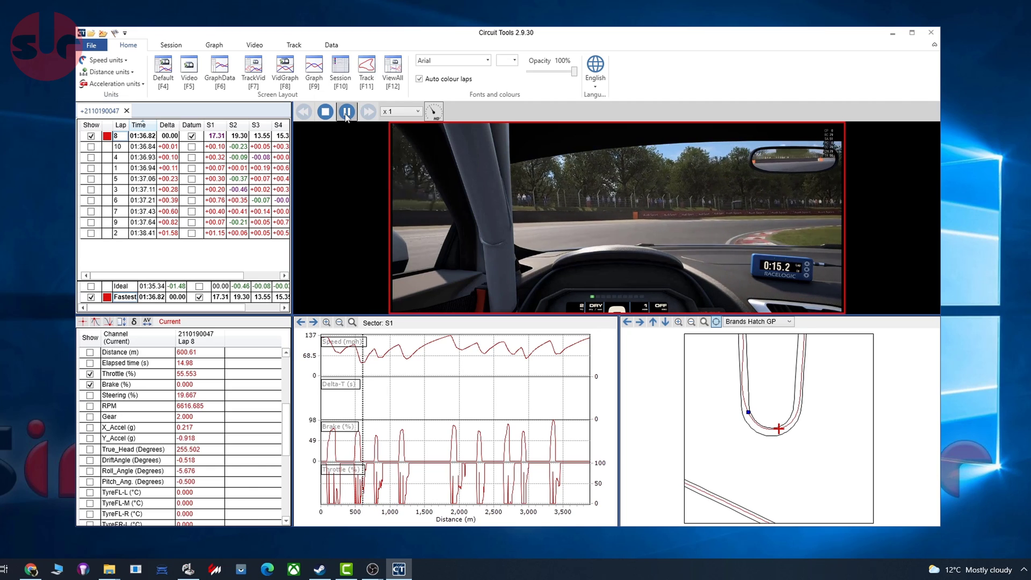
{"action": "left_click", "coordinate": [347, 111]}
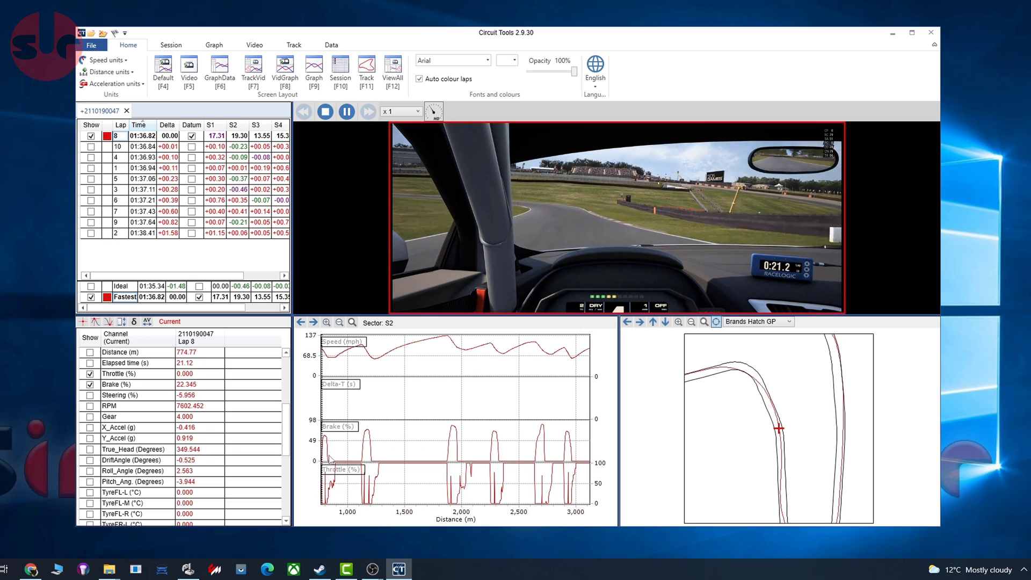
{"action": "left_click", "coordinate": [347, 111]}
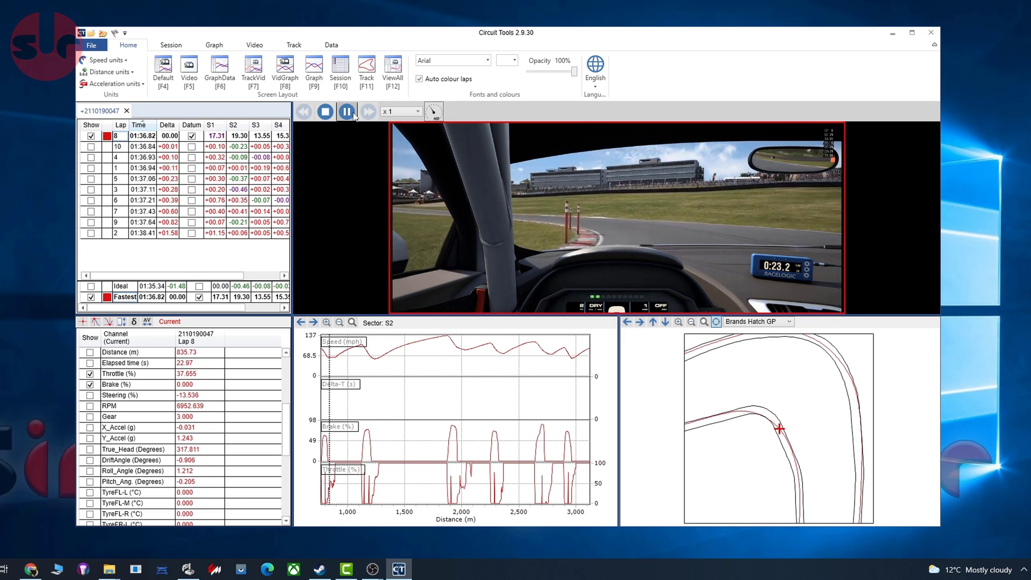
{"action": "left_click", "coordinate": [346, 111]}
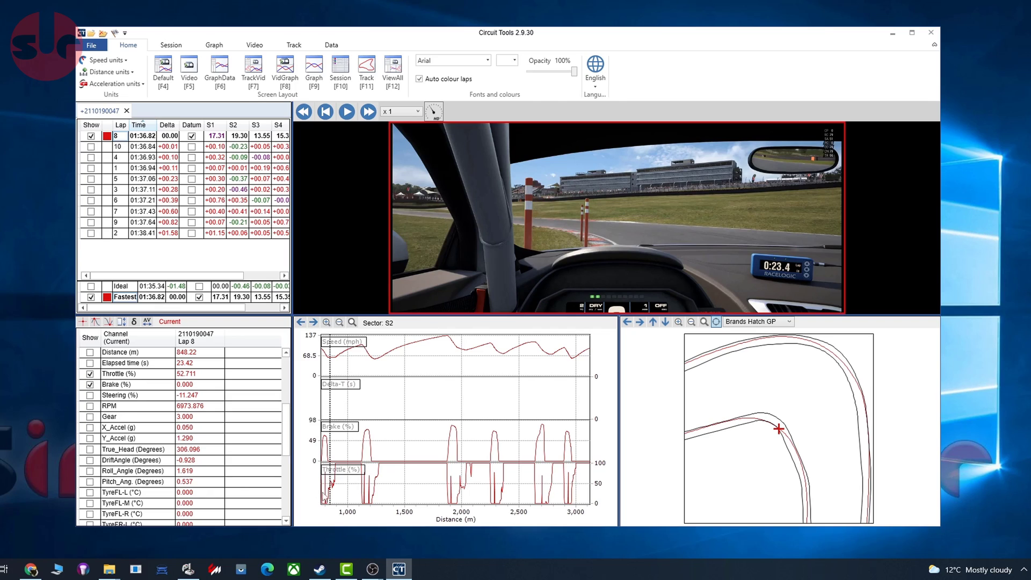
{"action": "mouse_move", "coordinate": [331, 457]}
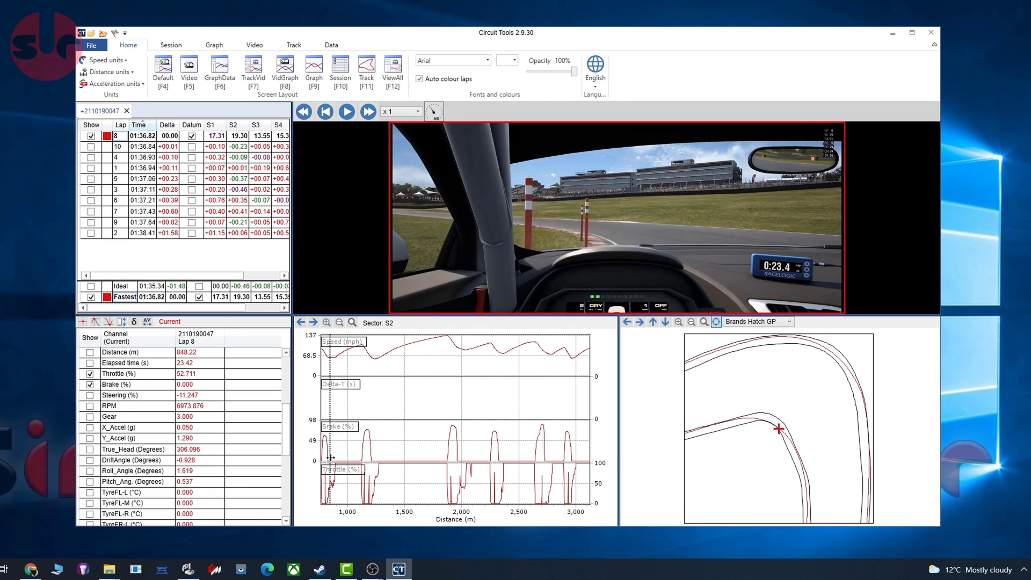
{"action": "left_click", "coordinate": [346, 112]}
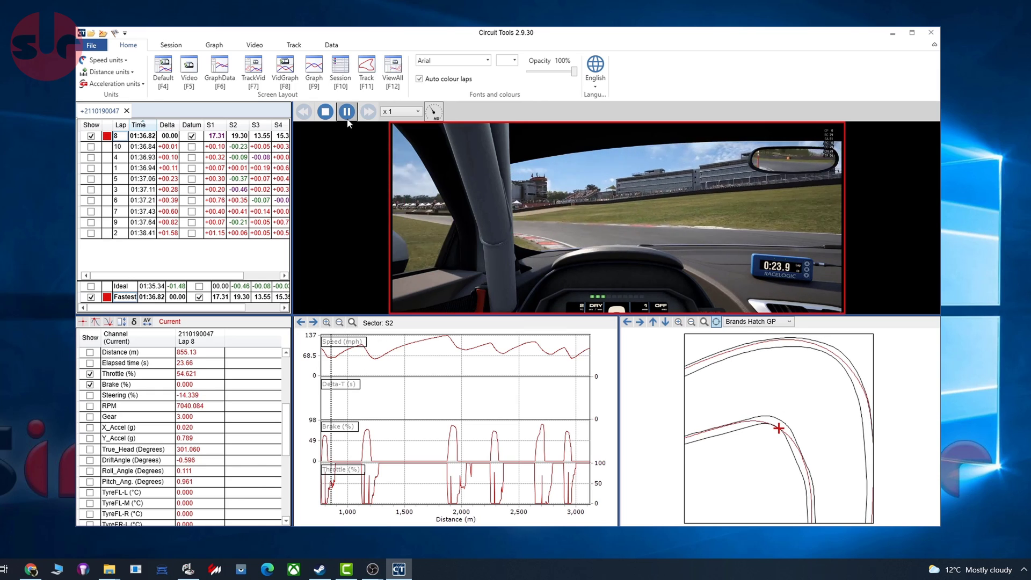
{"action": "left_click", "coordinate": [347, 111]}
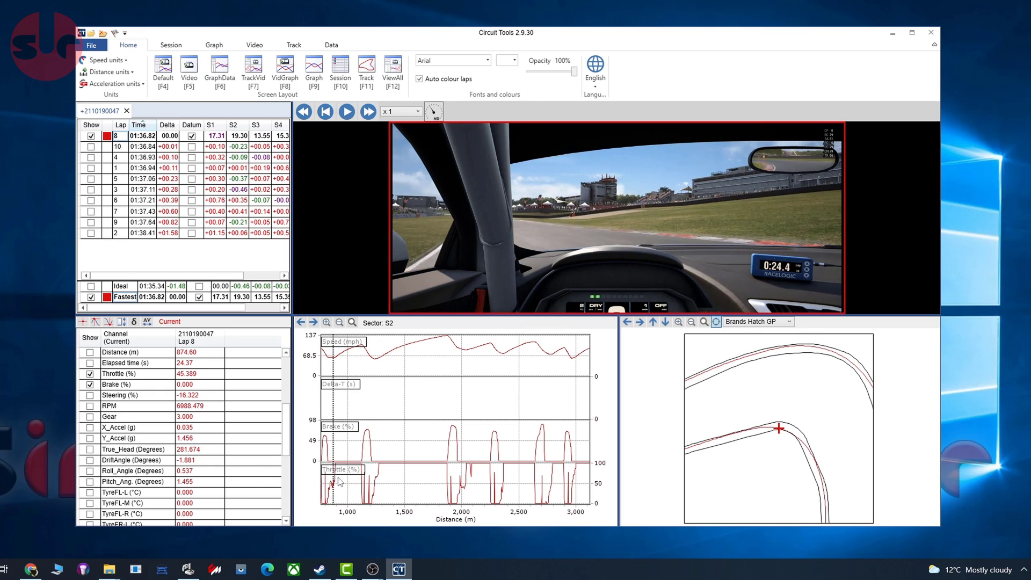
{"action": "mouse_move", "coordinate": [673, 375]}
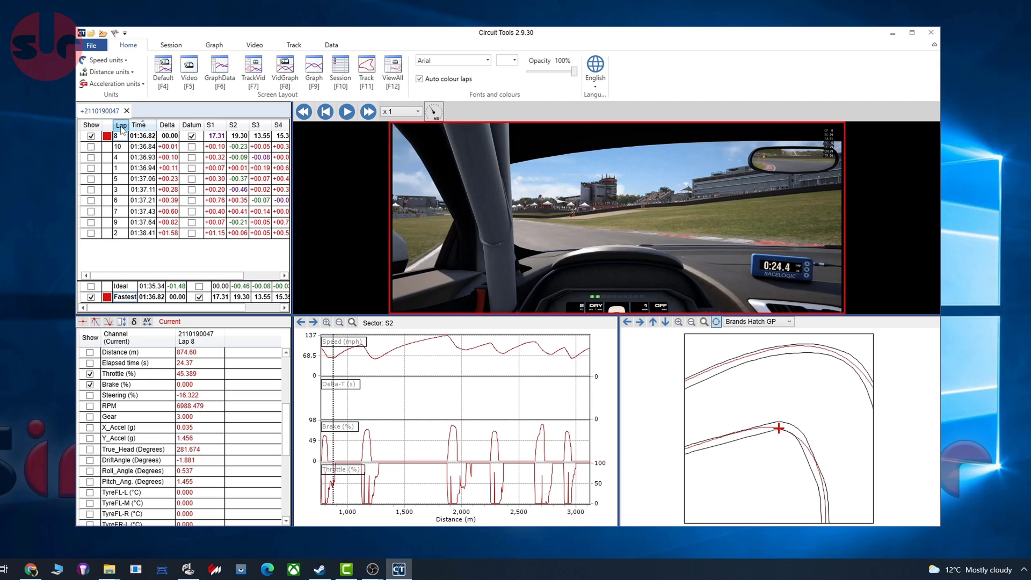
Step: Sort the lap table by lap number, then back to lap-time ranking
{"action": "left_click", "coordinate": [120, 125]}
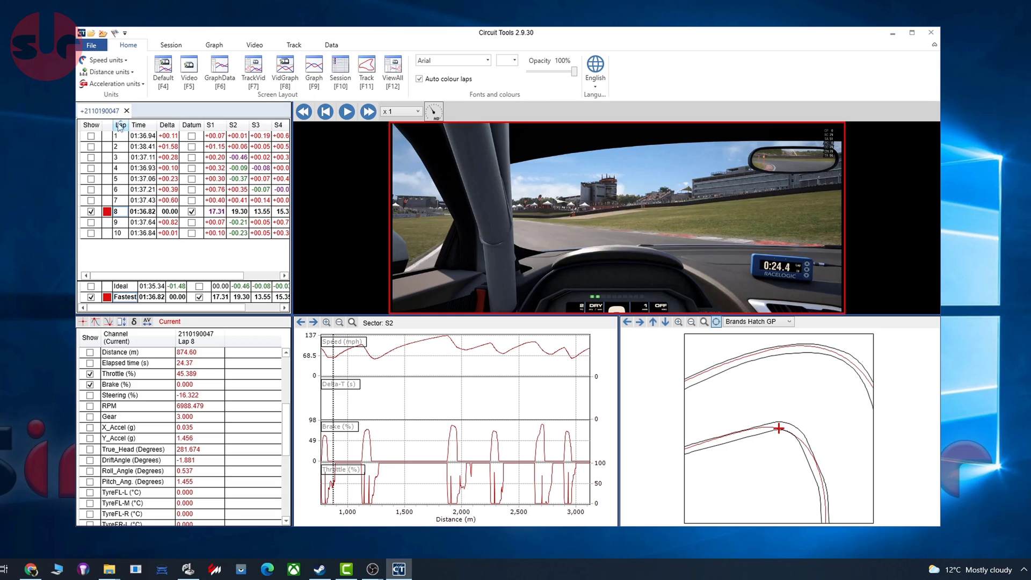
{"action": "mouse_move", "coordinate": [108, 249]}
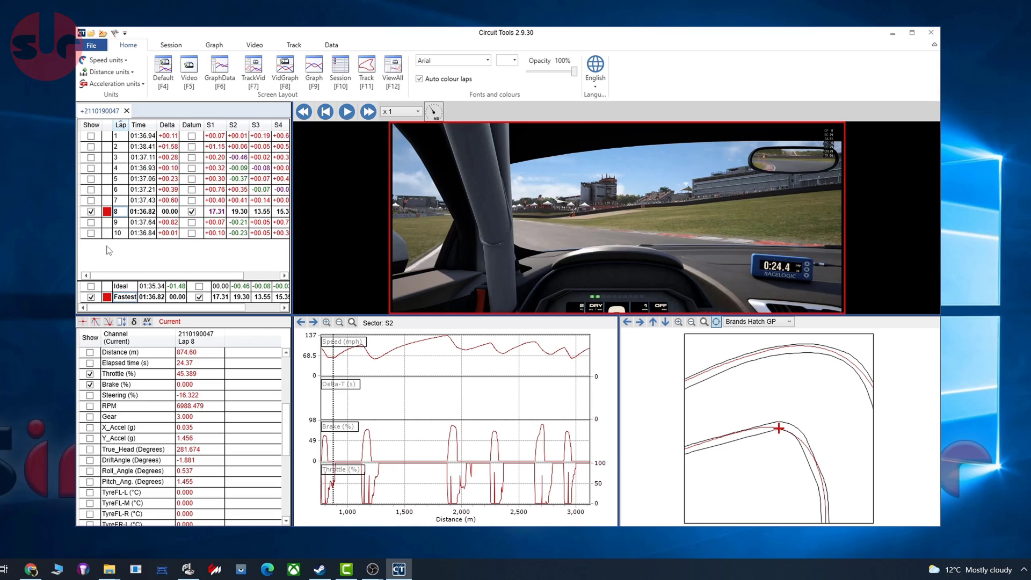
{"action": "mouse_move", "coordinate": [120, 127]}
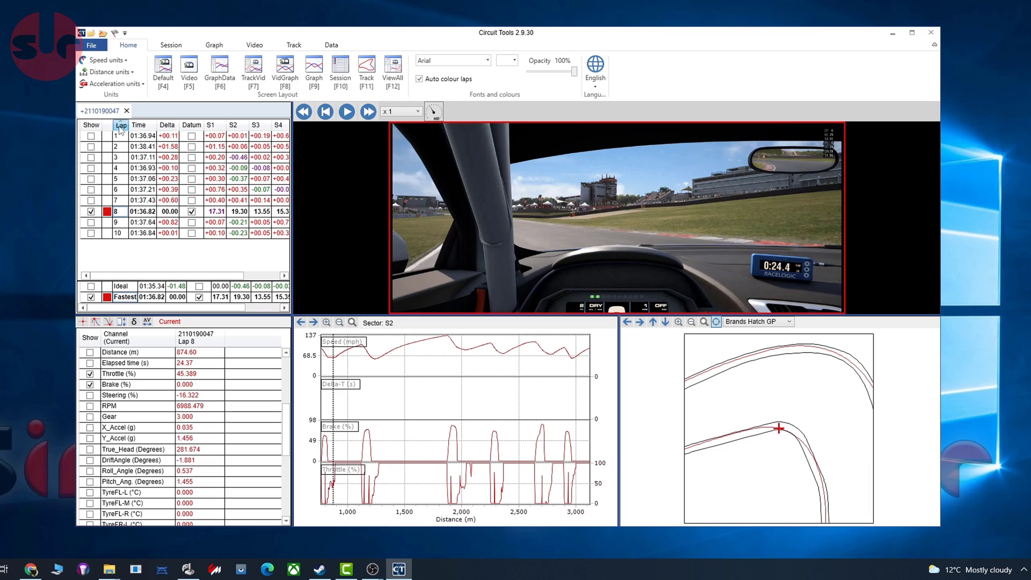
{"action": "left_click", "coordinate": [139, 125]}
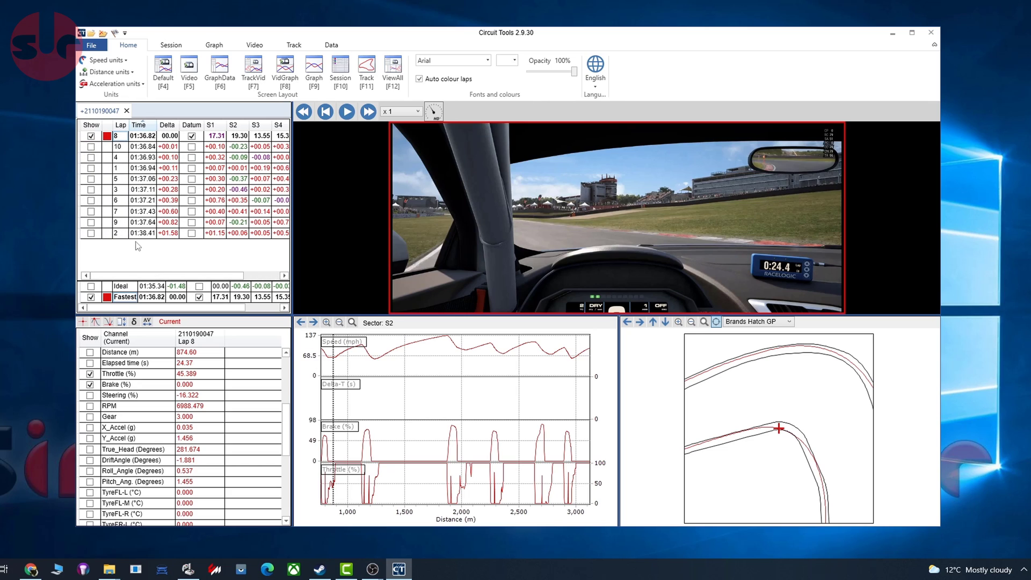
{"action": "mouse_move", "coordinate": [533, 249]}
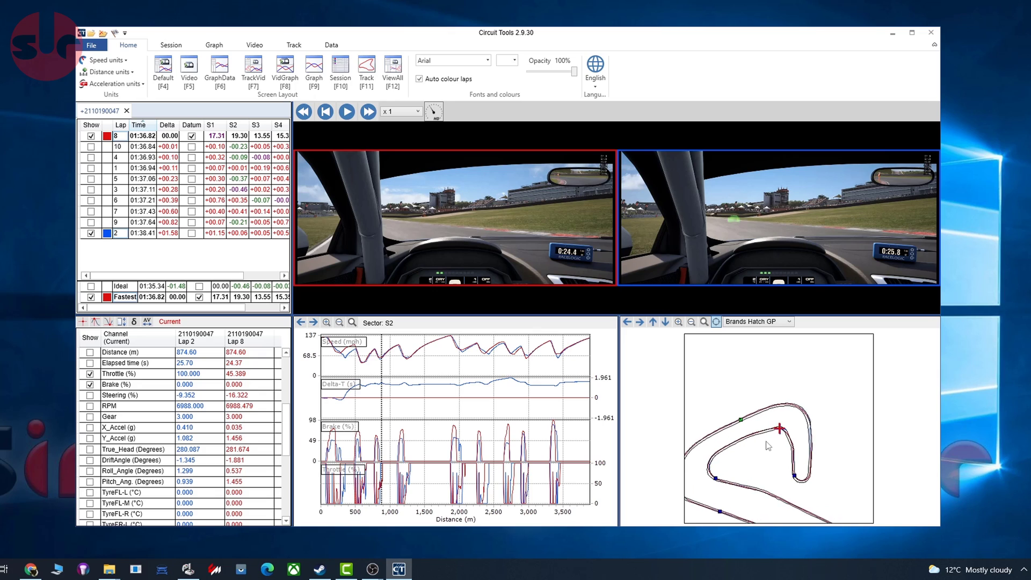
Step: Zoom the map, replay laps 2 and 8 into sector 3, pausing near 1,938 m
{"action": "left_click", "coordinate": [680, 321]}
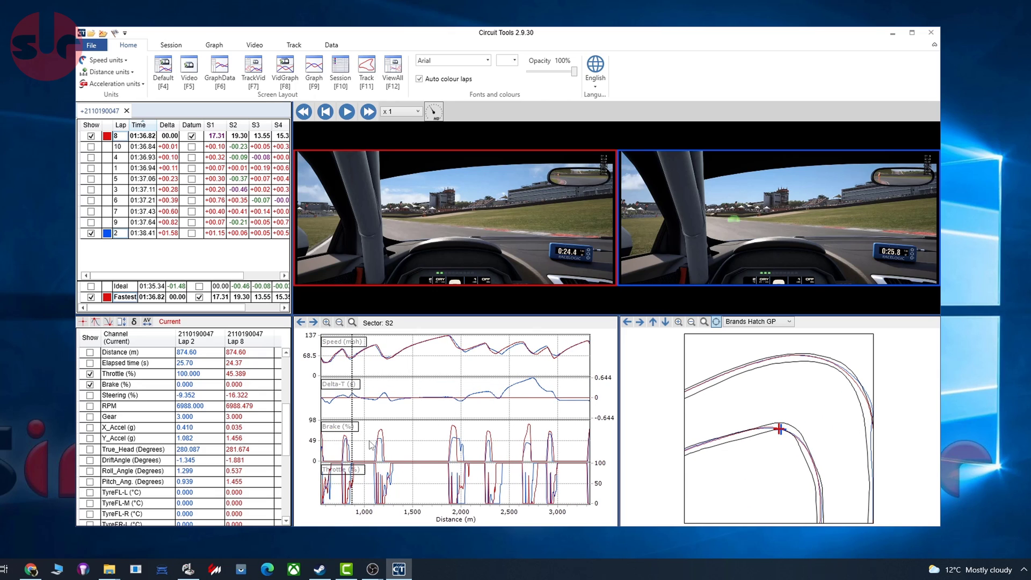
{"action": "left_click", "coordinate": [346, 112]}
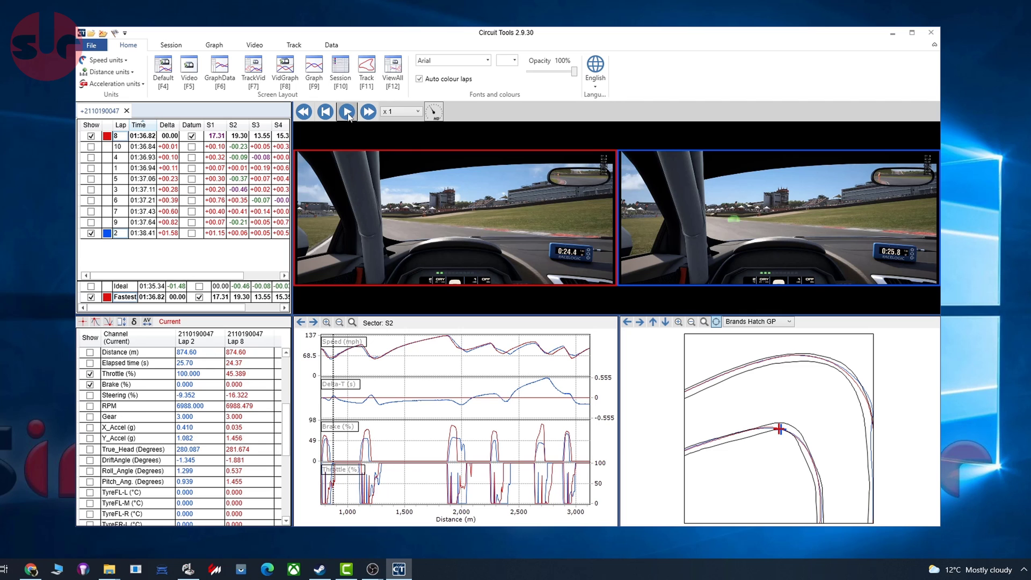
{"action": "left_click", "coordinate": [346, 112]}
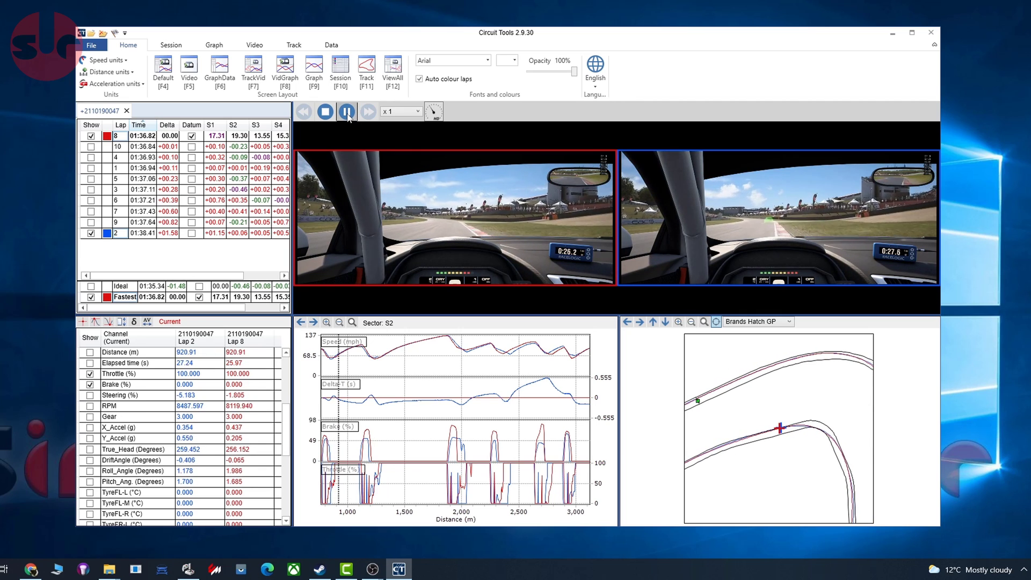
{"action": "left_click", "coordinate": [347, 111]}
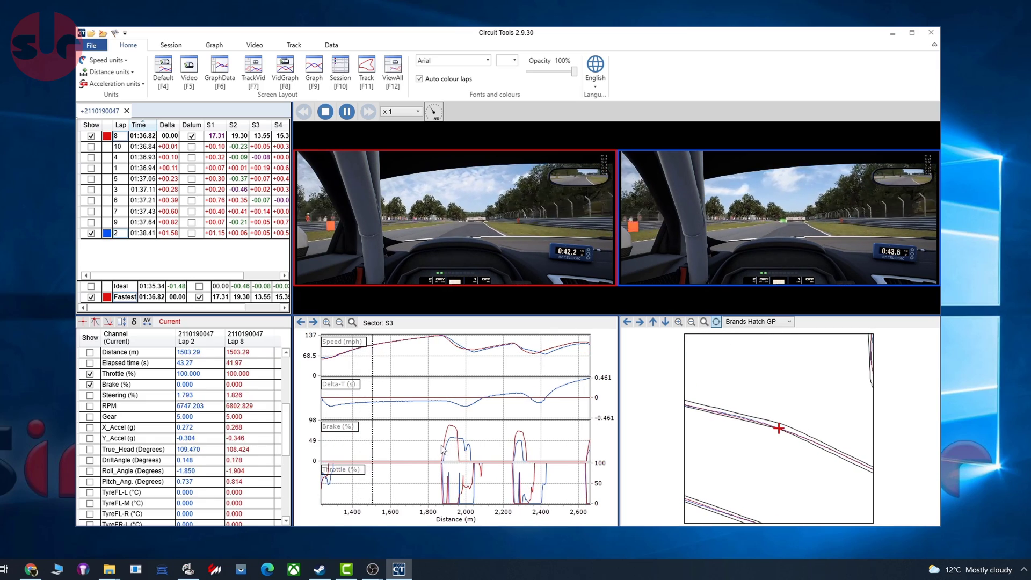
{"action": "left_click", "coordinate": [367, 111]}
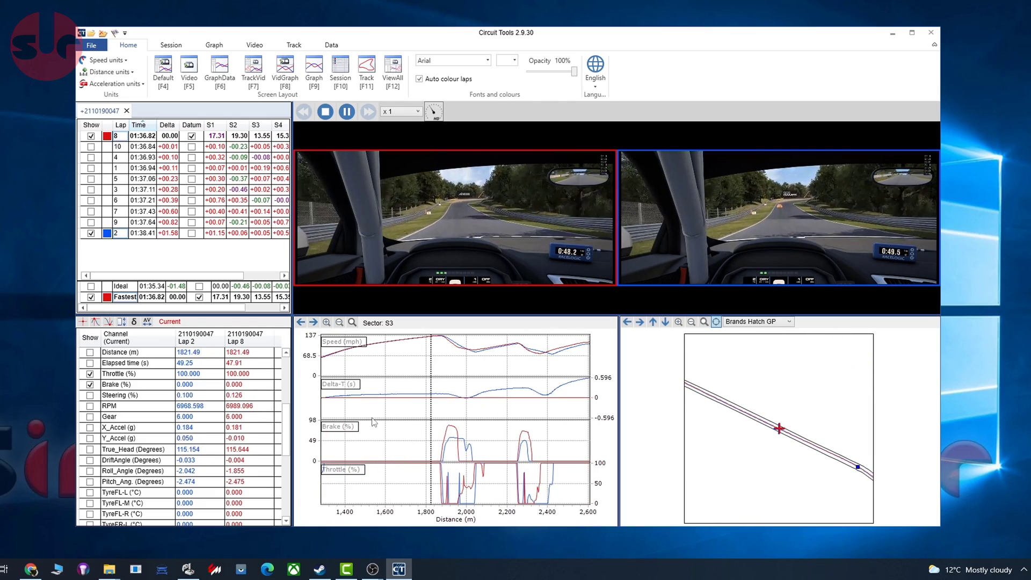
{"action": "left_click", "coordinate": [346, 111]}
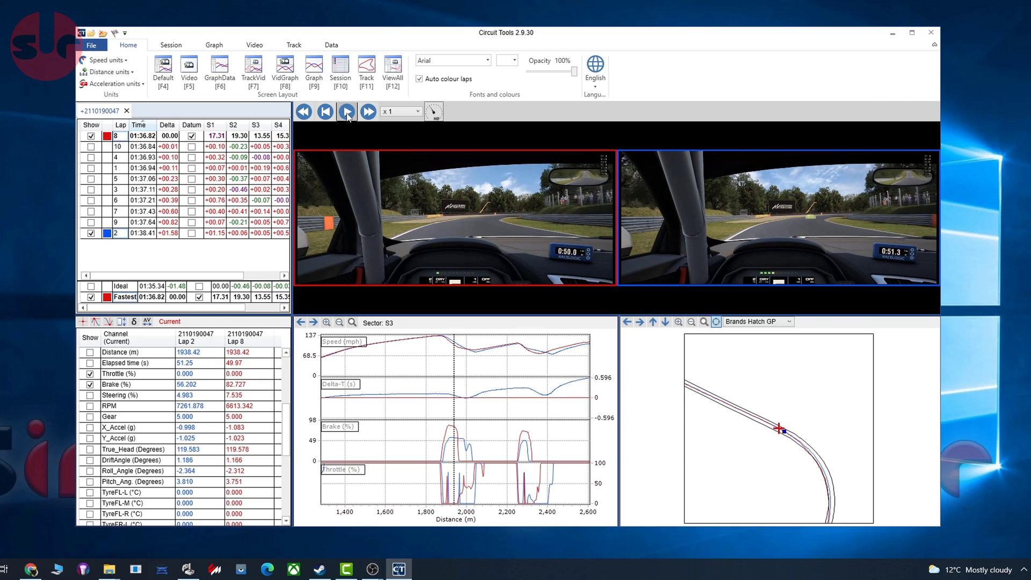
{"action": "left_click", "coordinate": [346, 111]}
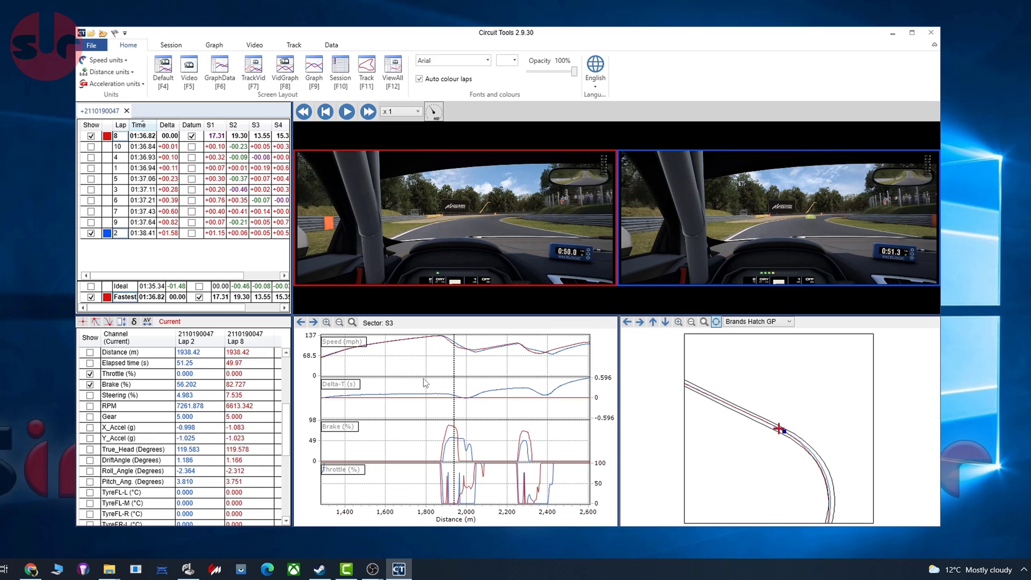
{"action": "mouse_move", "coordinate": [442, 45]}
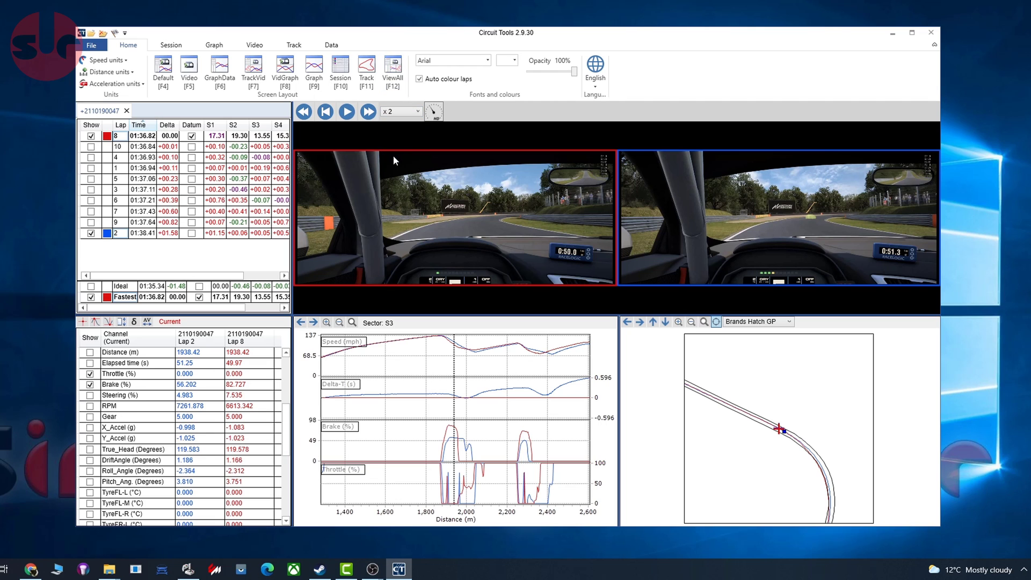
Step: Play briefly at x2, reset speed to x1, and show the Ideal lap
{"action": "left_click", "coordinate": [346, 112]}
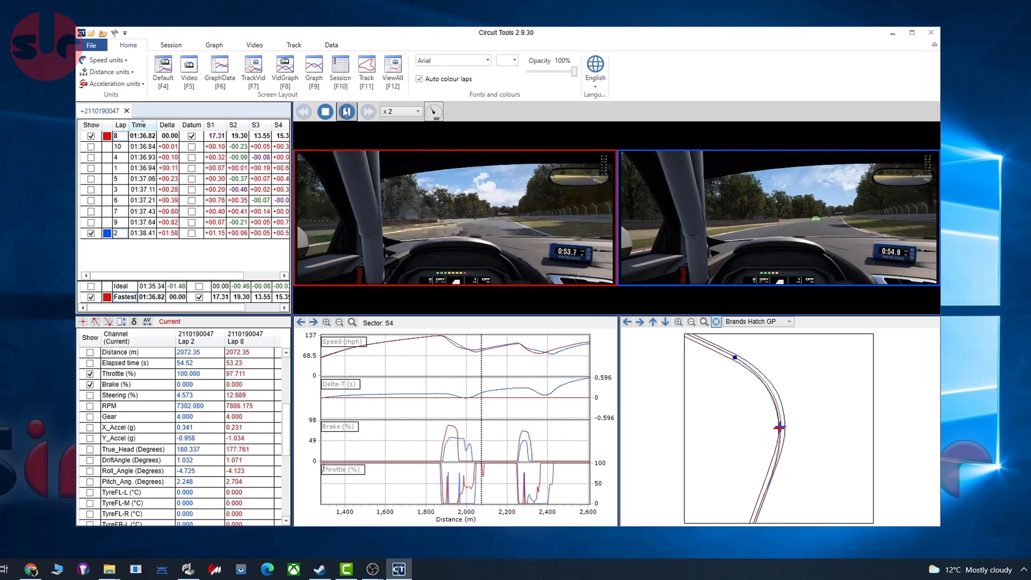
{"action": "left_click", "coordinate": [416, 110]}
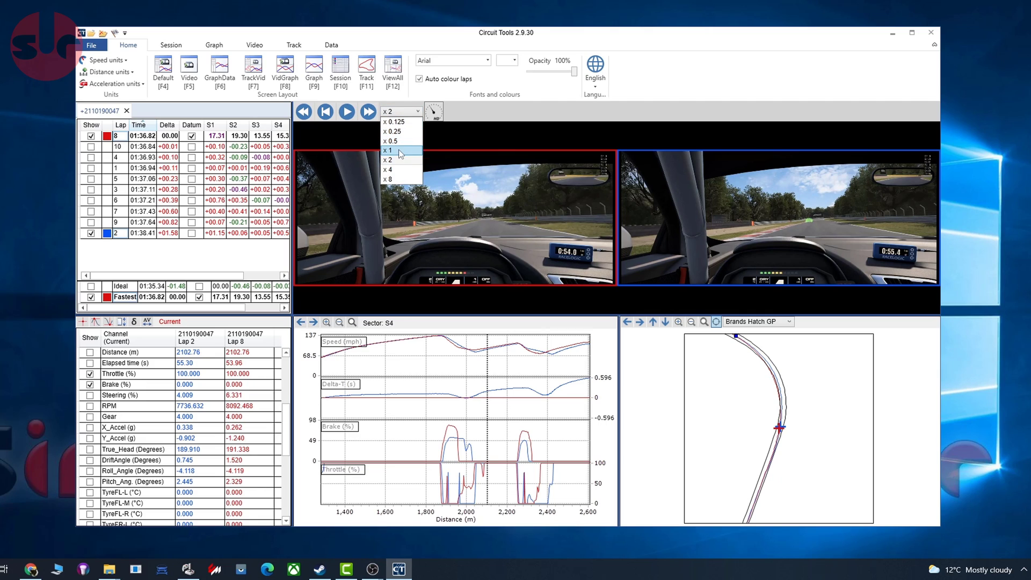
{"action": "left_click", "coordinate": [387, 150]}
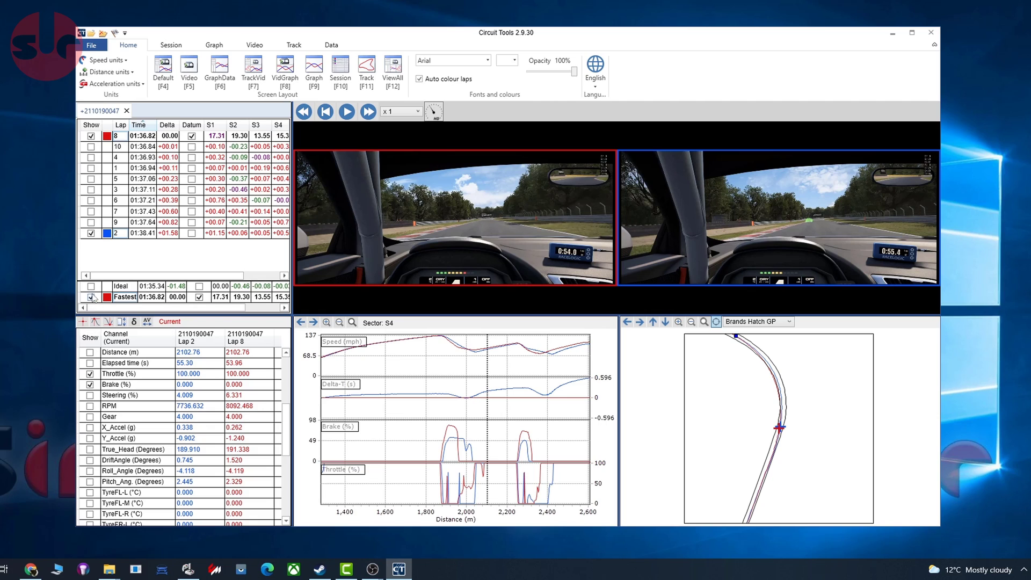
{"action": "left_click", "coordinate": [91, 299]}
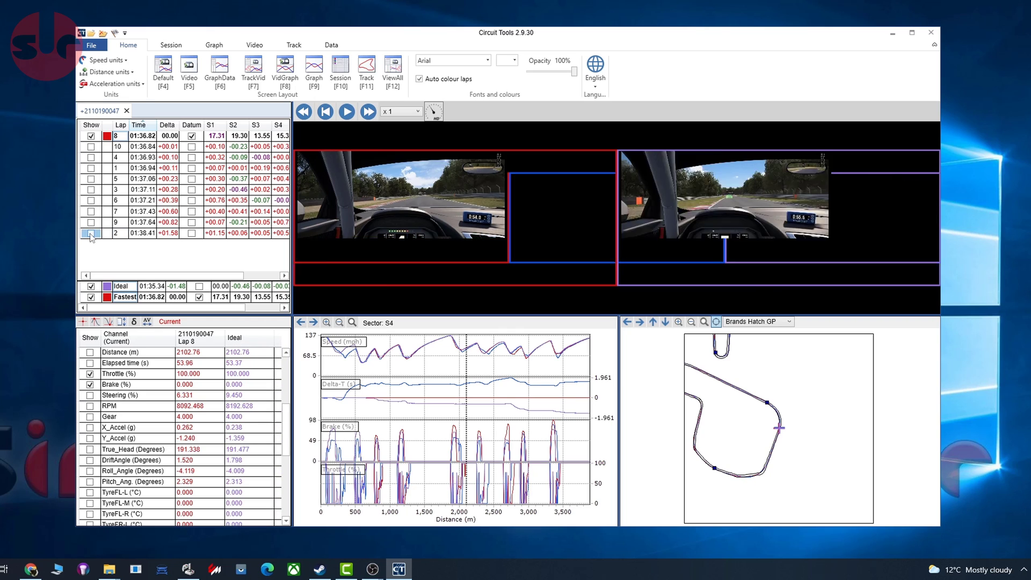
Step: Drop lap 2 and play lap 8 against the ideal lap into sector S5, pausing once
{"action": "left_click", "coordinate": [346, 112]}
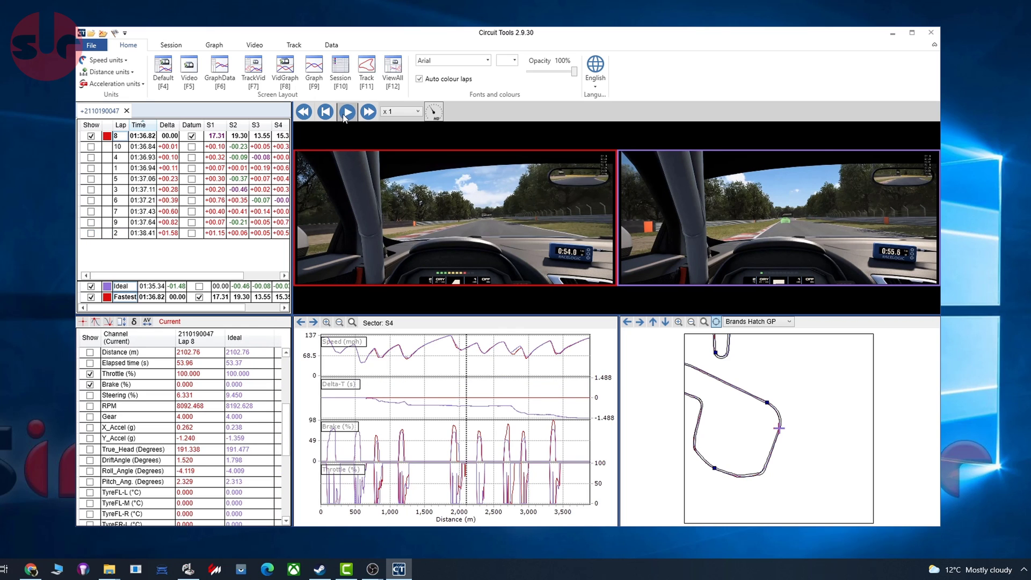
{"action": "left_click", "coordinate": [348, 112]}
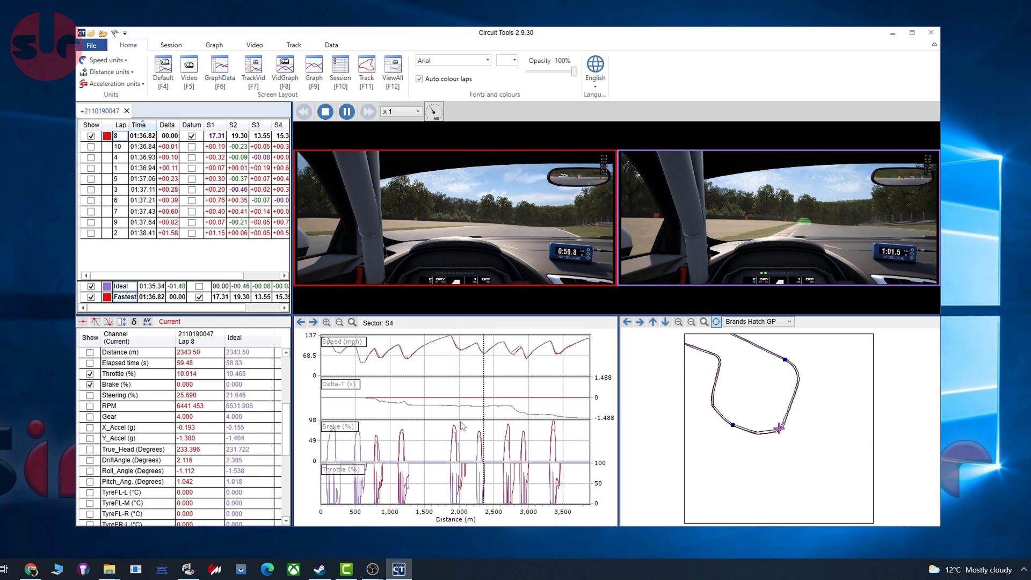
{"action": "left_click", "coordinate": [369, 111]}
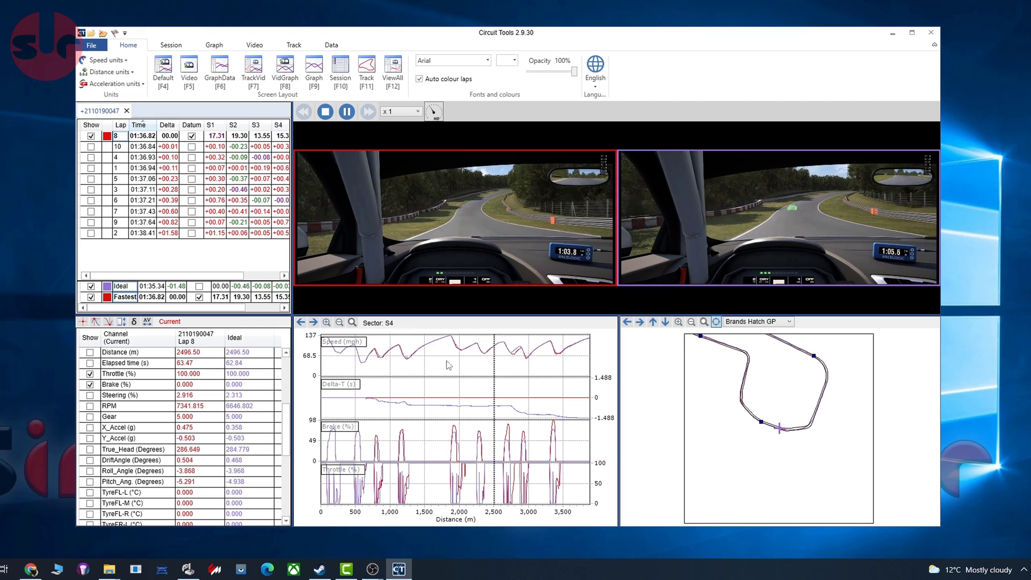
{"action": "left_click", "coordinate": [346, 112]}
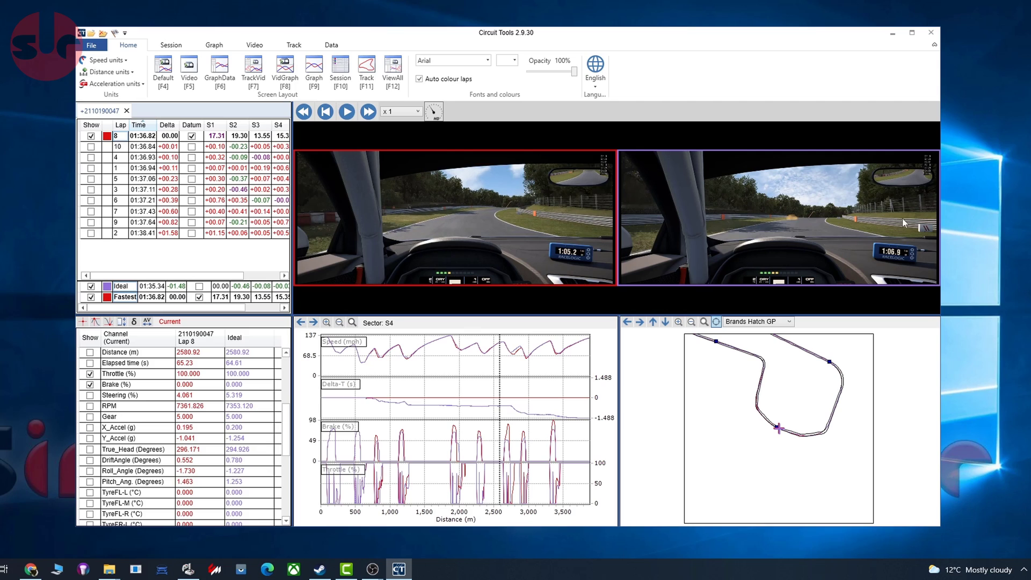
{"action": "mouse_move", "coordinate": [722, 218]}
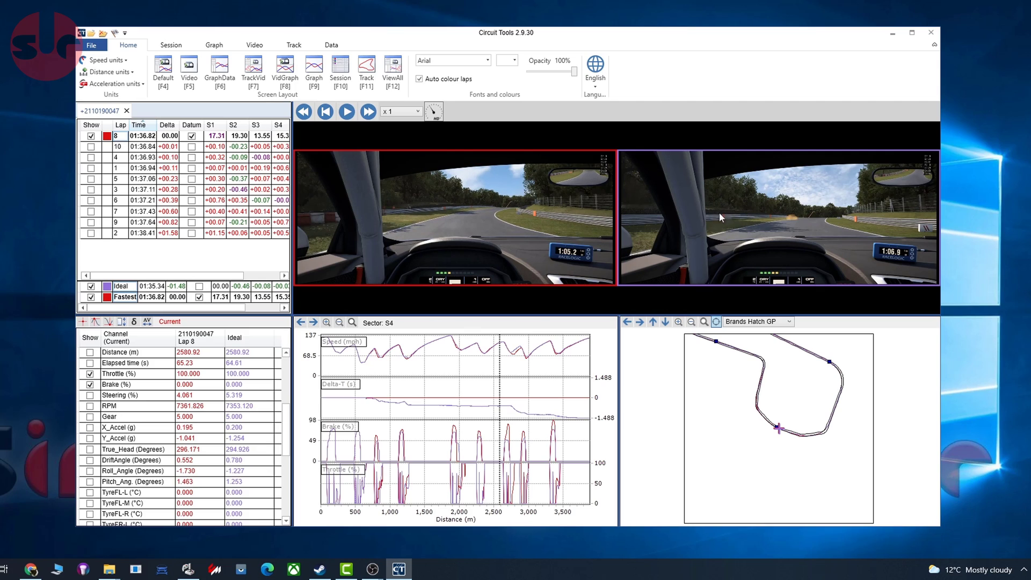
{"action": "mouse_move", "coordinate": [686, 235]}
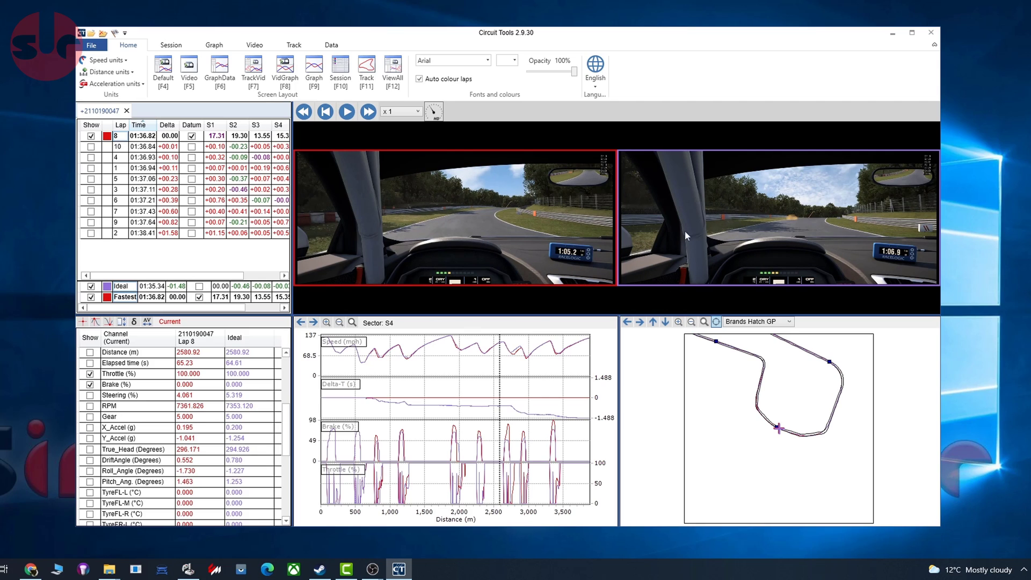
{"action": "mouse_move", "coordinate": [680, 234]}
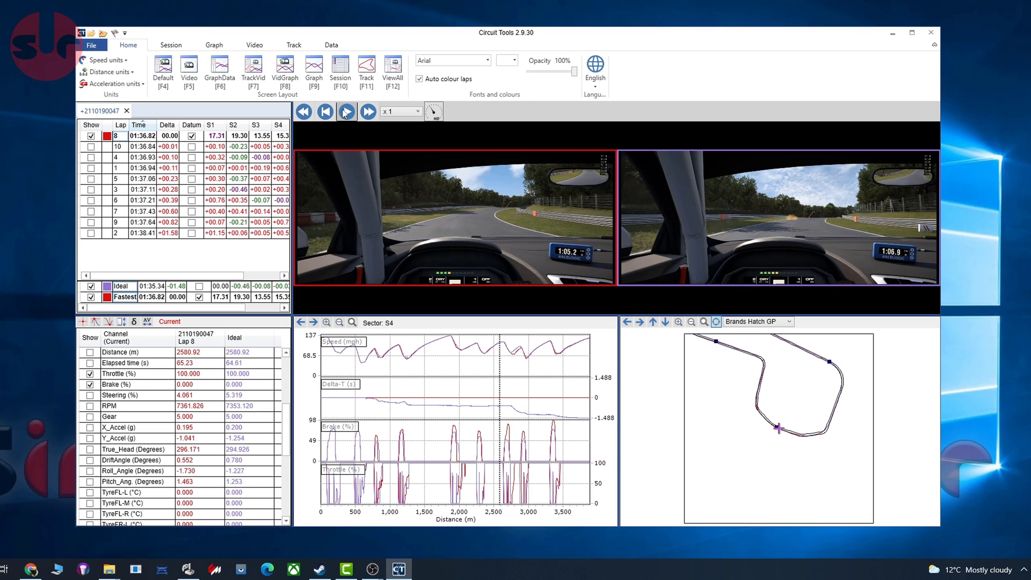
{"action": "left_click", "coordinate": [346, 112]}
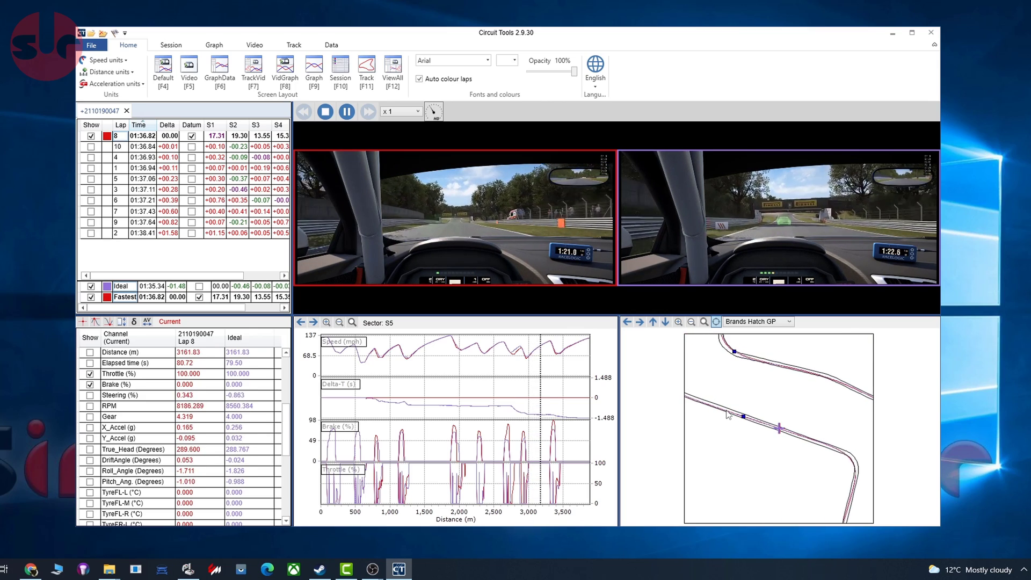
Step: Replay lap 8 and the ideal lap from S2, then compare laps 8, 5, 3 and 6 with Graph traces
{"action": "left_click", "coordinate": [325, 111]}
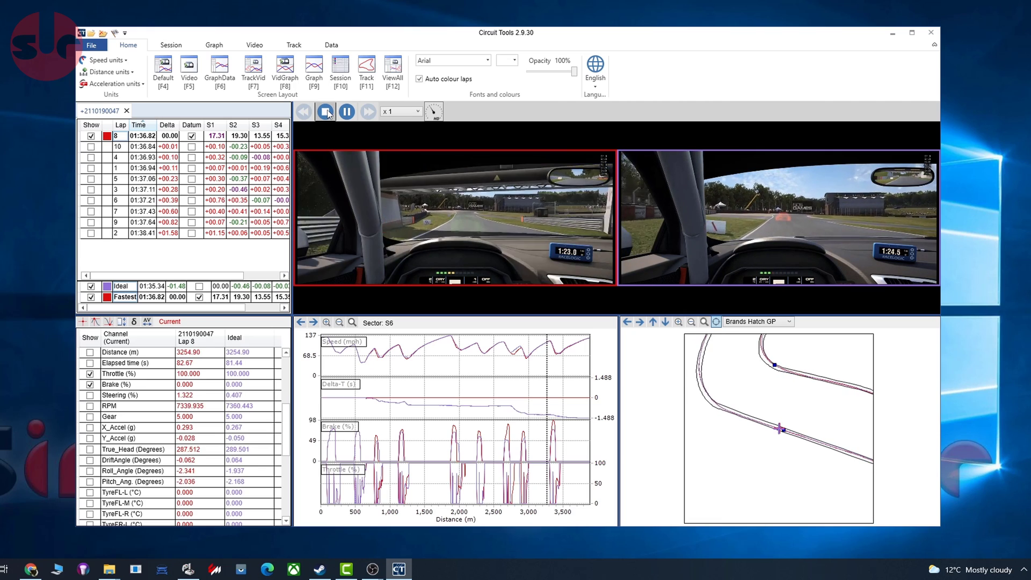
{"action": "left_click", "coordinate": [324, 111]}
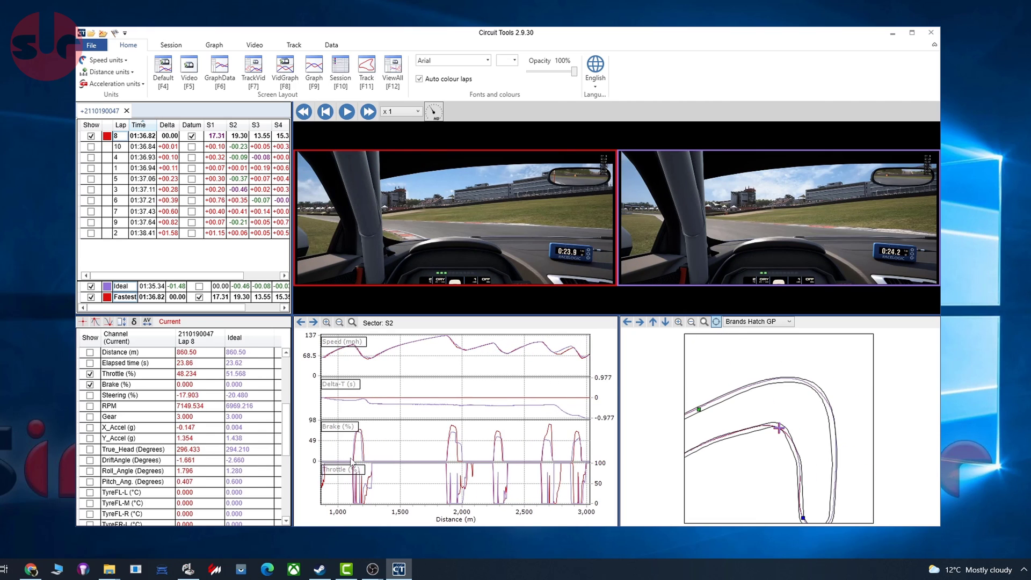
{"action": "mouse_move", "coordinate": [399, 433]}
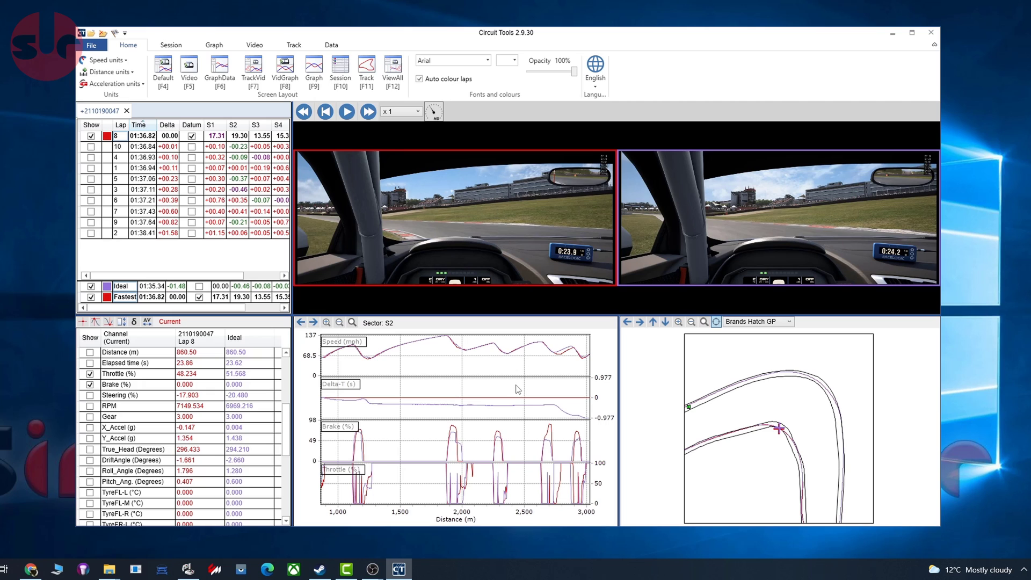
{"action": "mouse_move", "coordinate": [367, 126]}
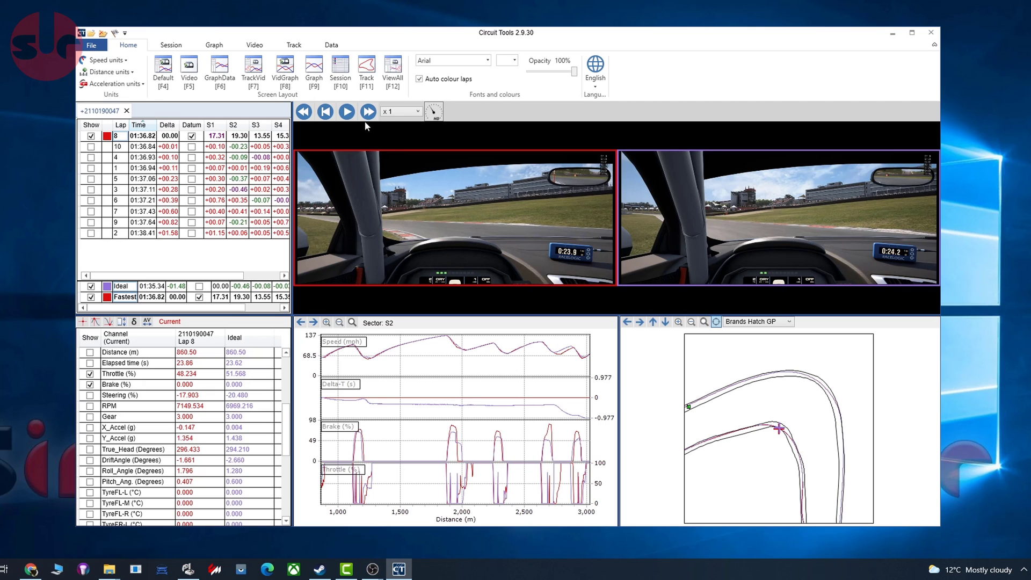
{"action": "left_click", "coordinate": [346, 112]}
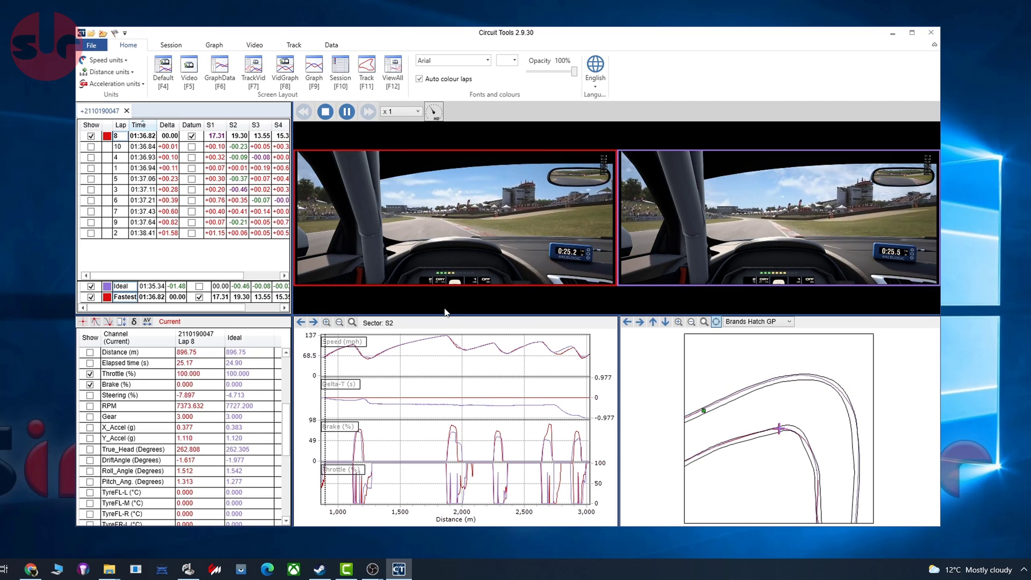
{"action": "left_click", "coordinate": [368, 111]}
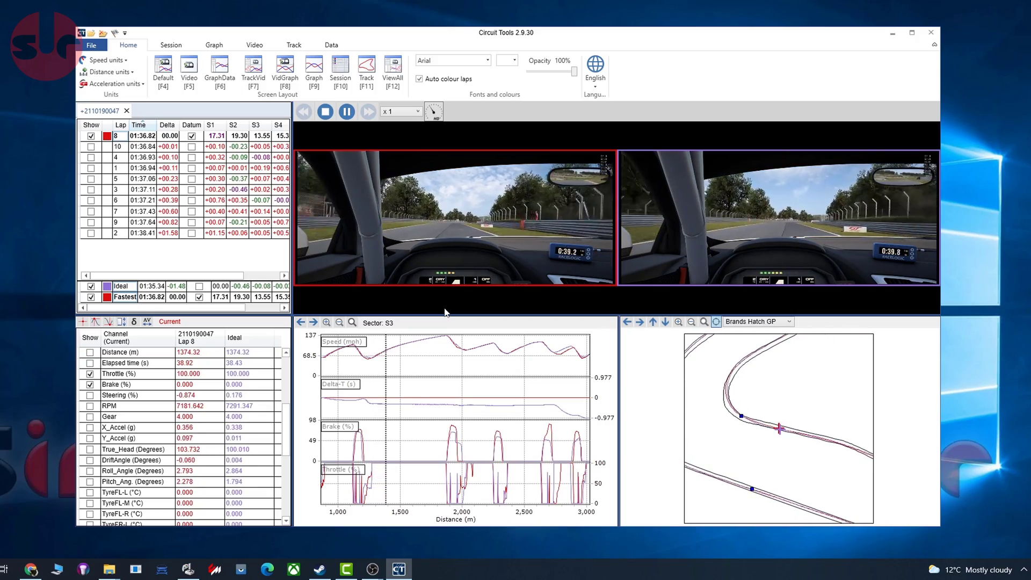
{"action": "left_click", "coordinate": [214, 45]}
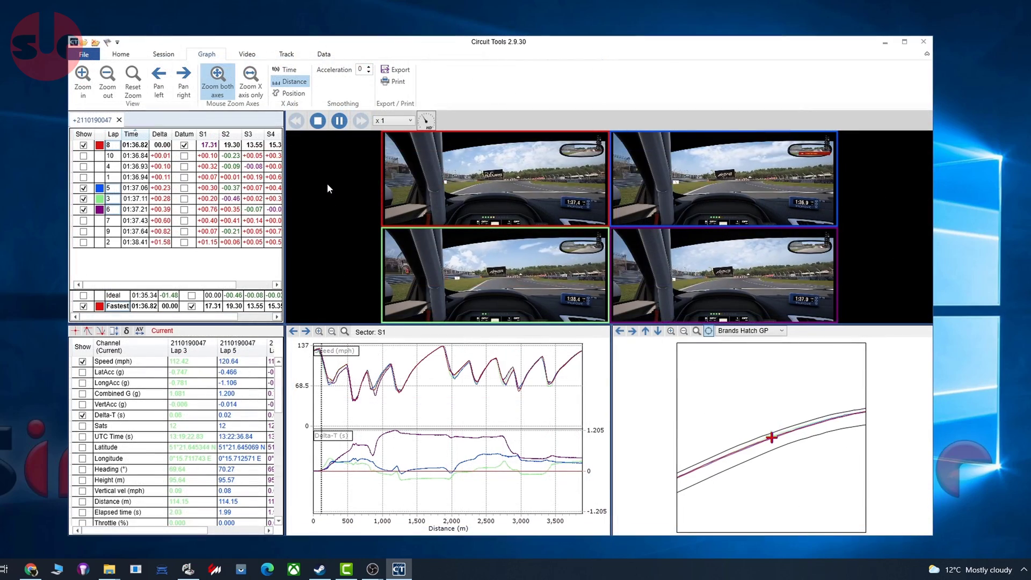